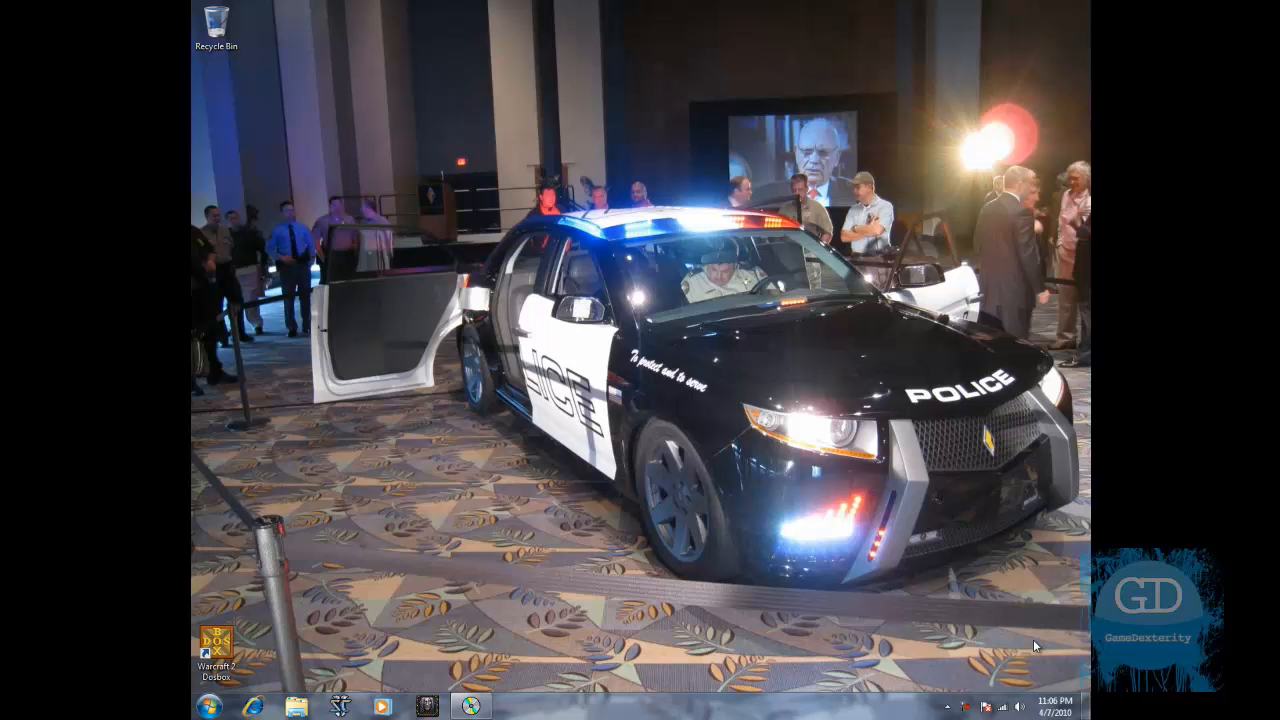
mouse_move(696, 516)
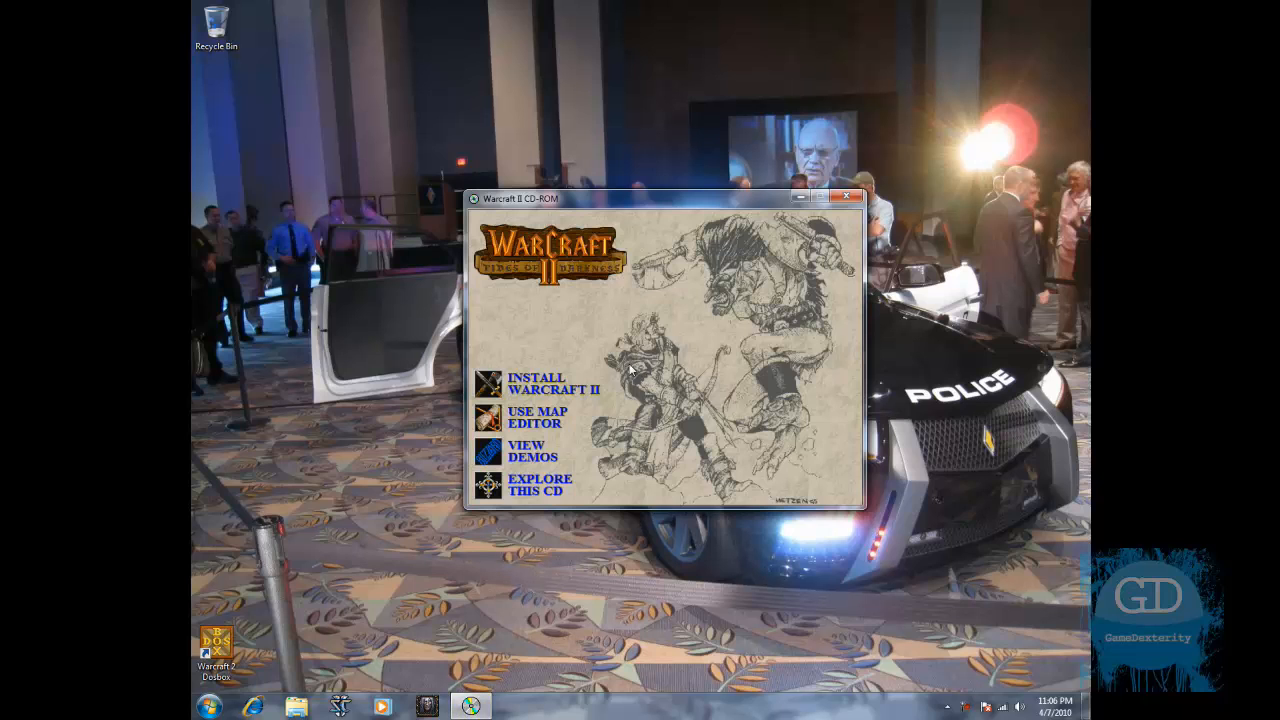
mouse_move(624, 344)
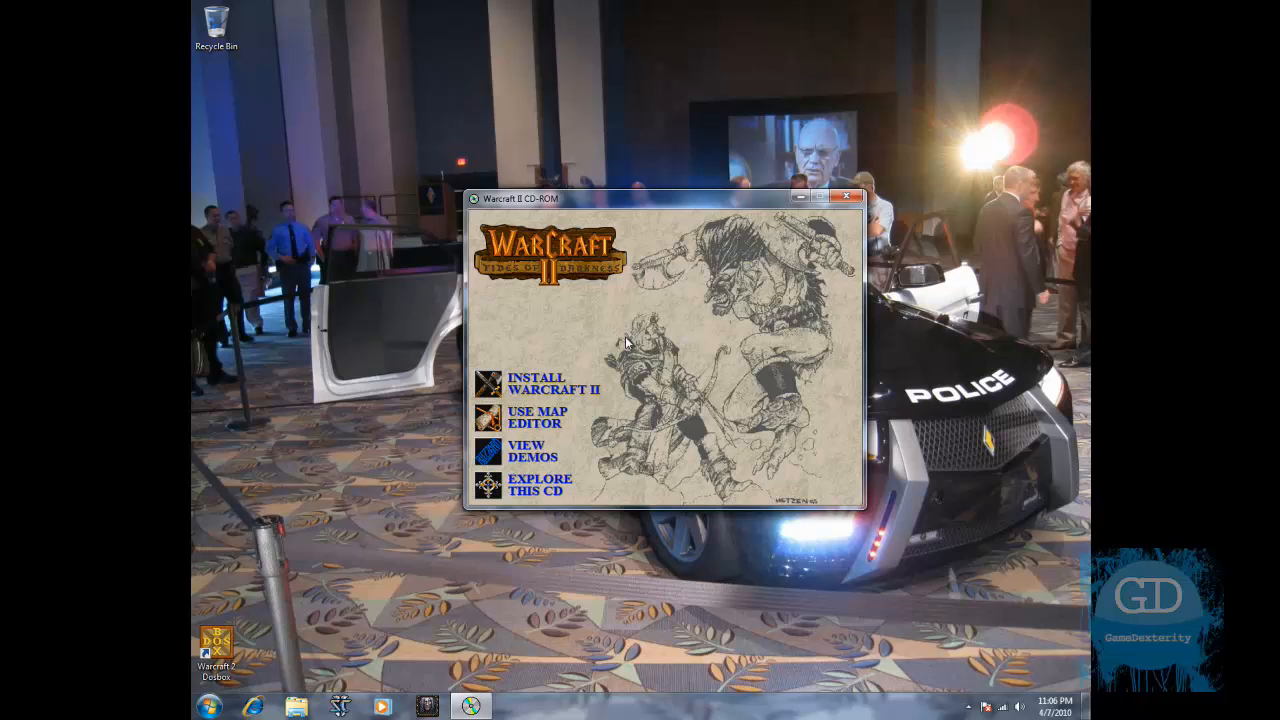
mouse_move(500, 384)
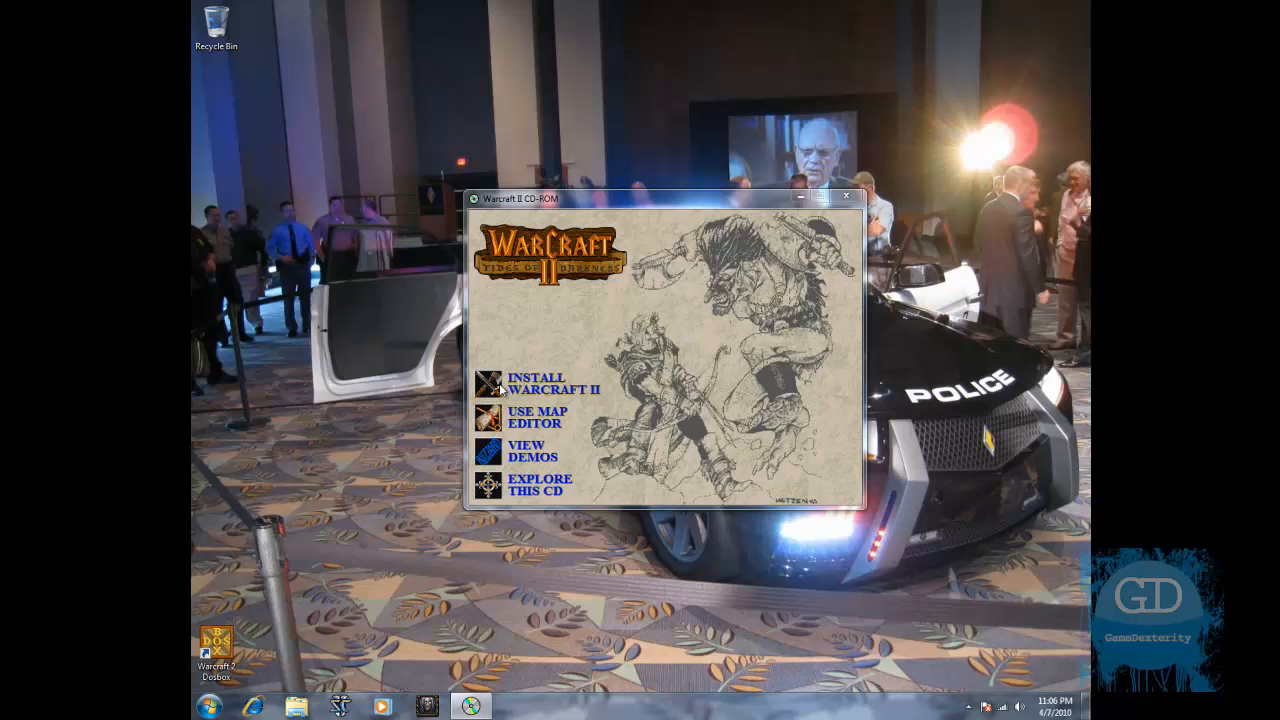
- Start the Warcraft II install from the CD launcher and dismiss the 16-bit MS-DOS Subsystem error
left_click(536, 384)
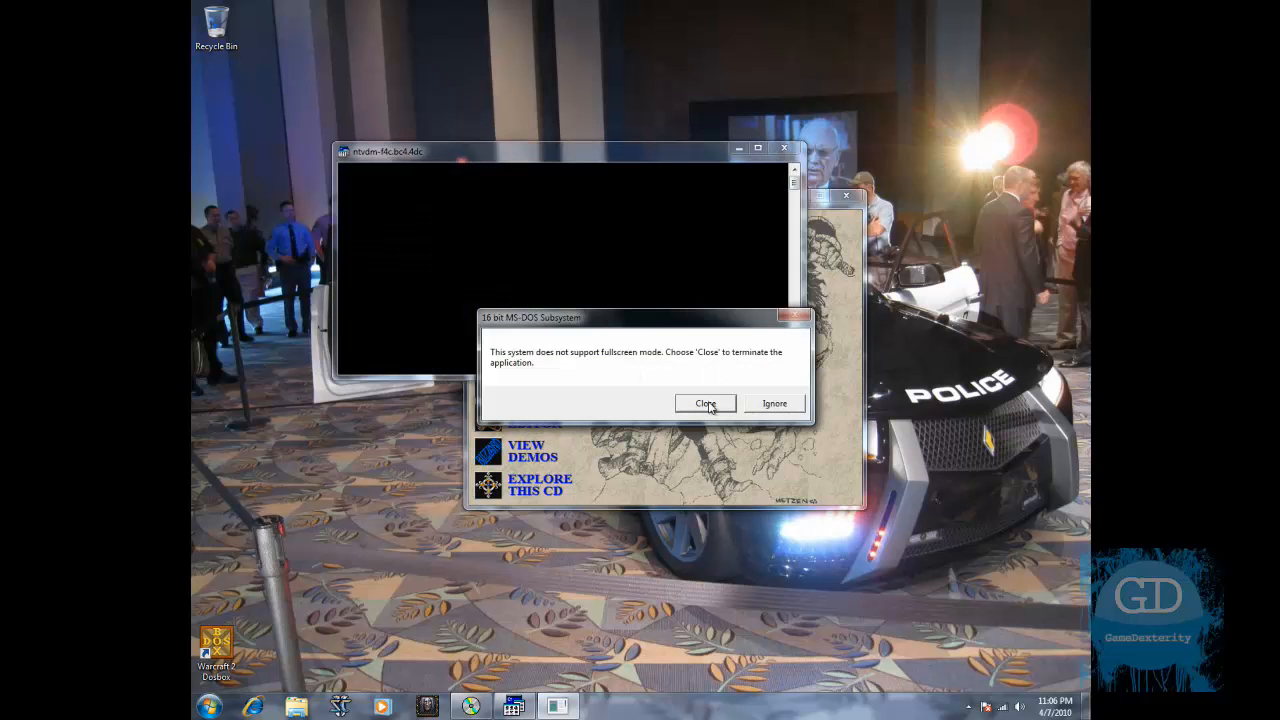
left_click(704, 404)
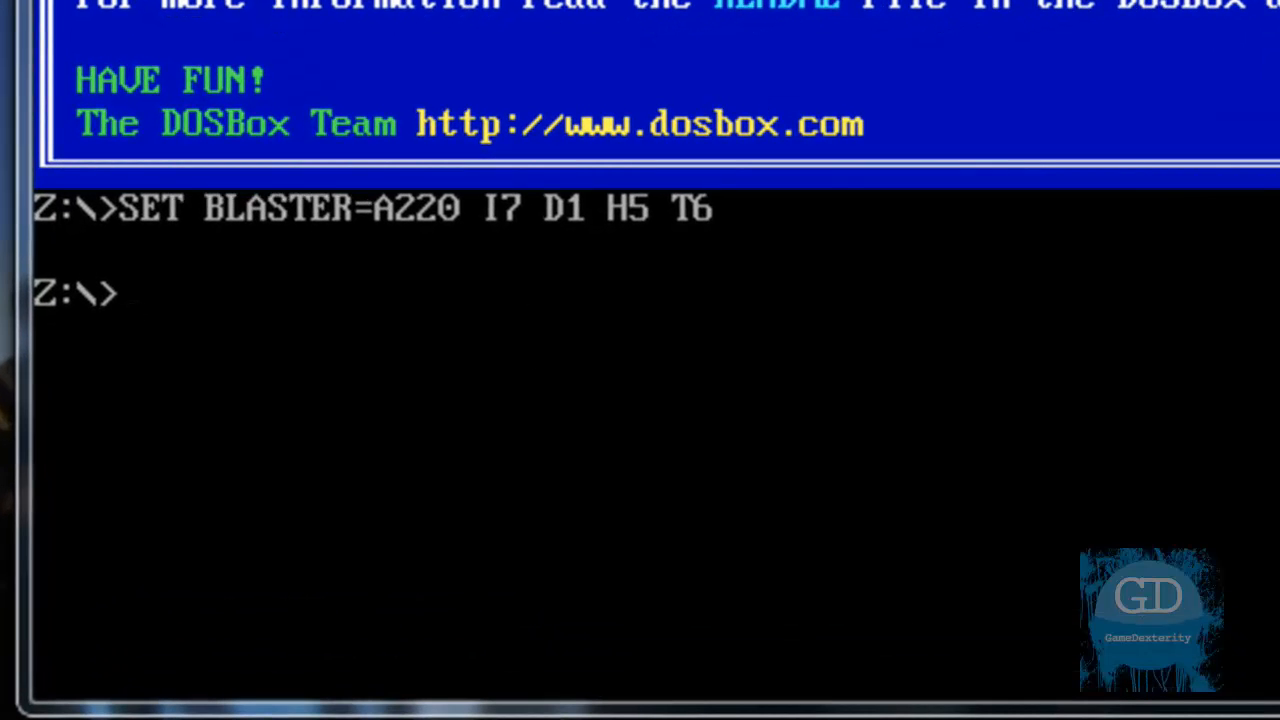
mouse_move(740, 414)
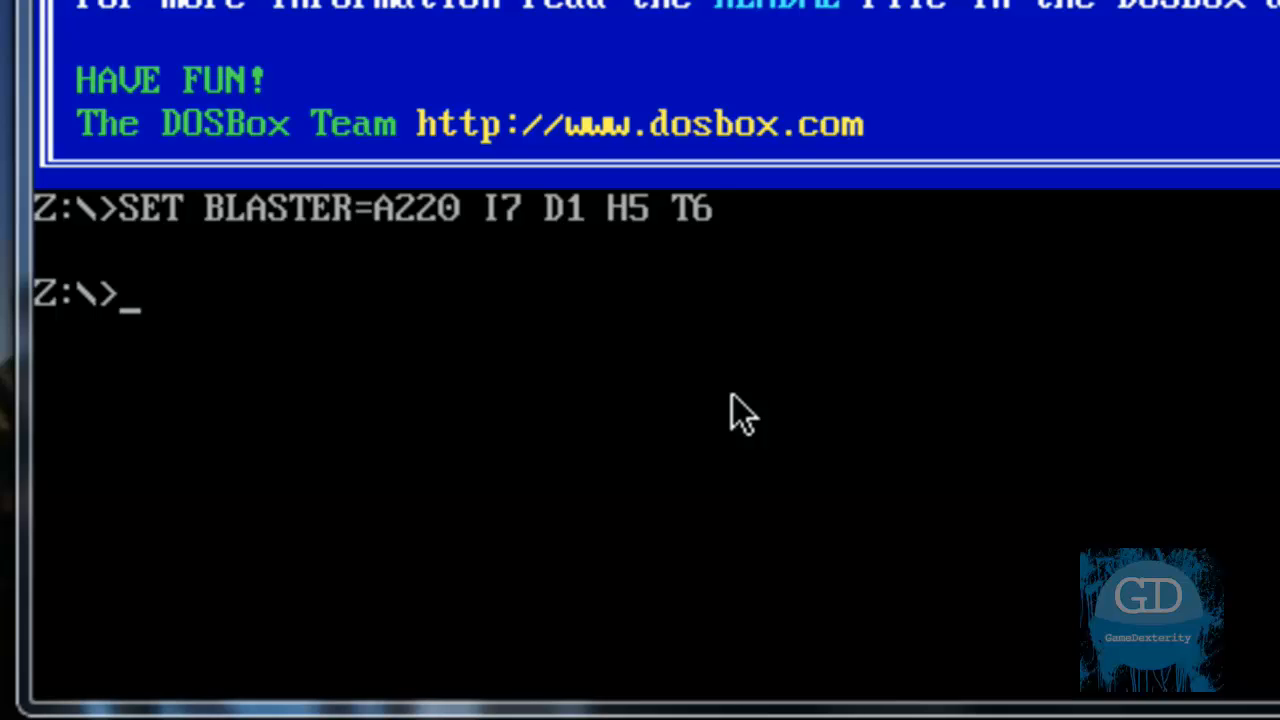
- Mount j:\ as CD-ROM drive D with 'mount d j:\ -t cdrom'
type("mount")
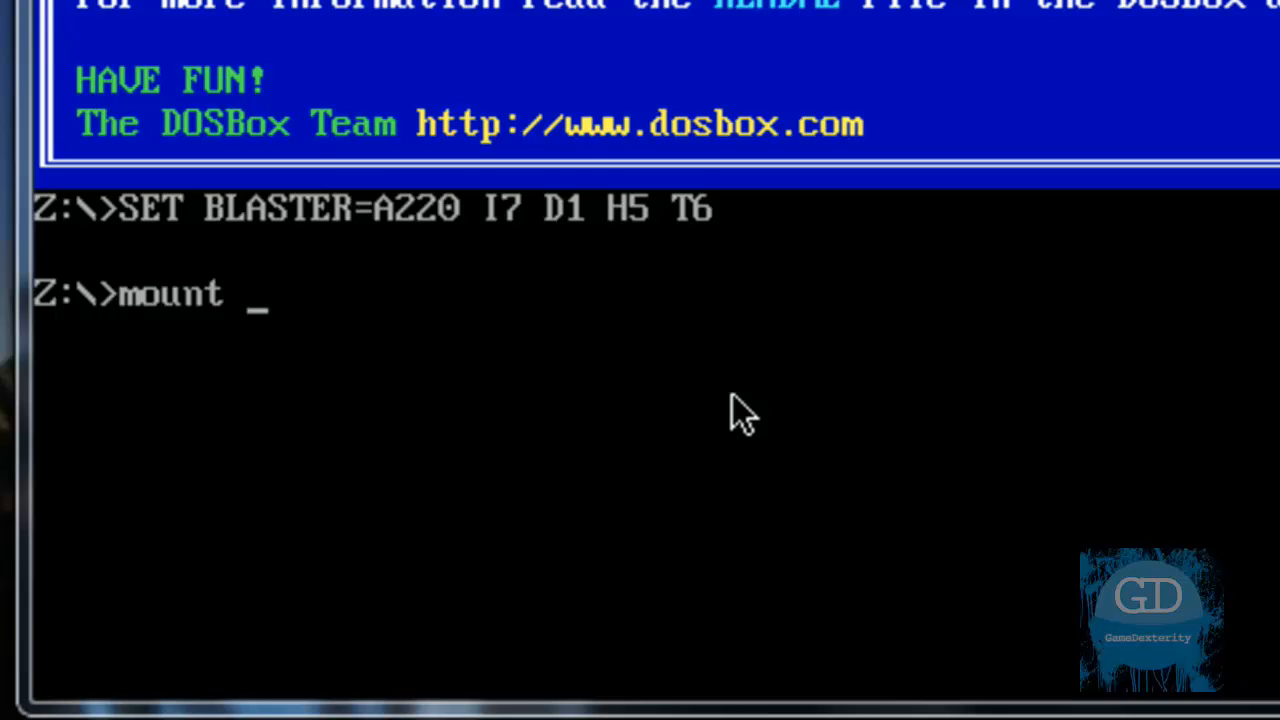
type("d")
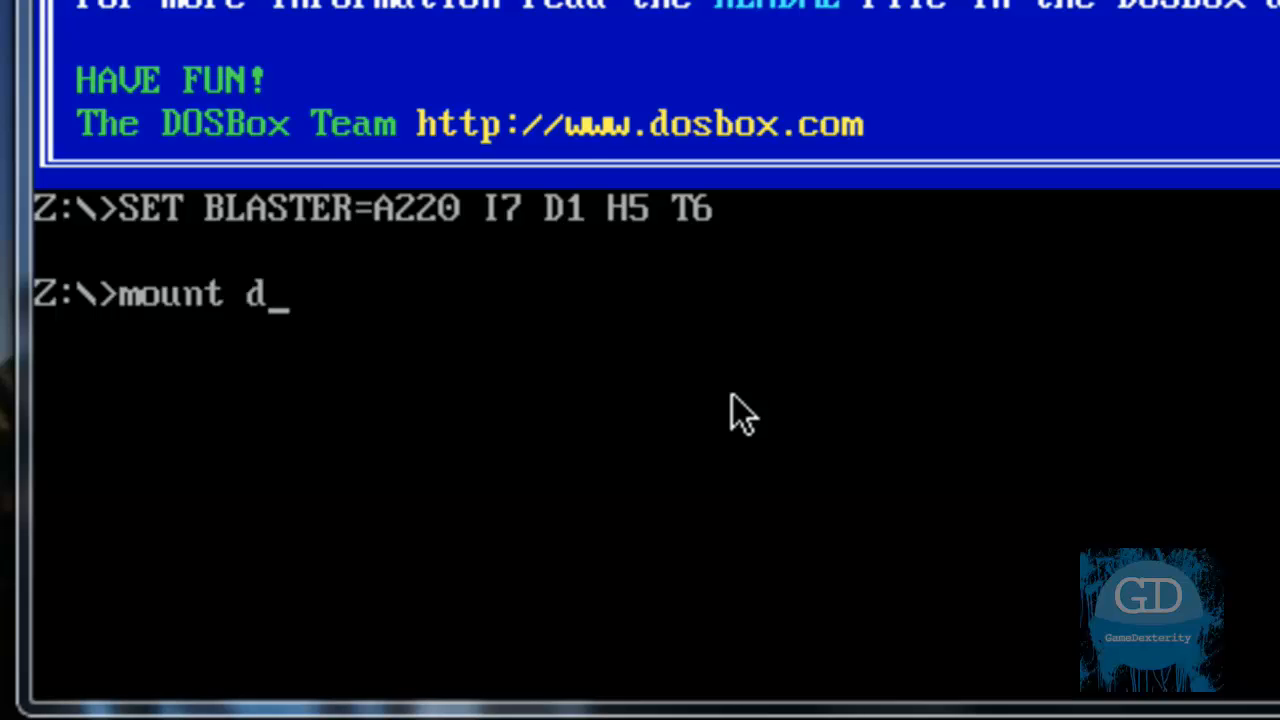
type("j")
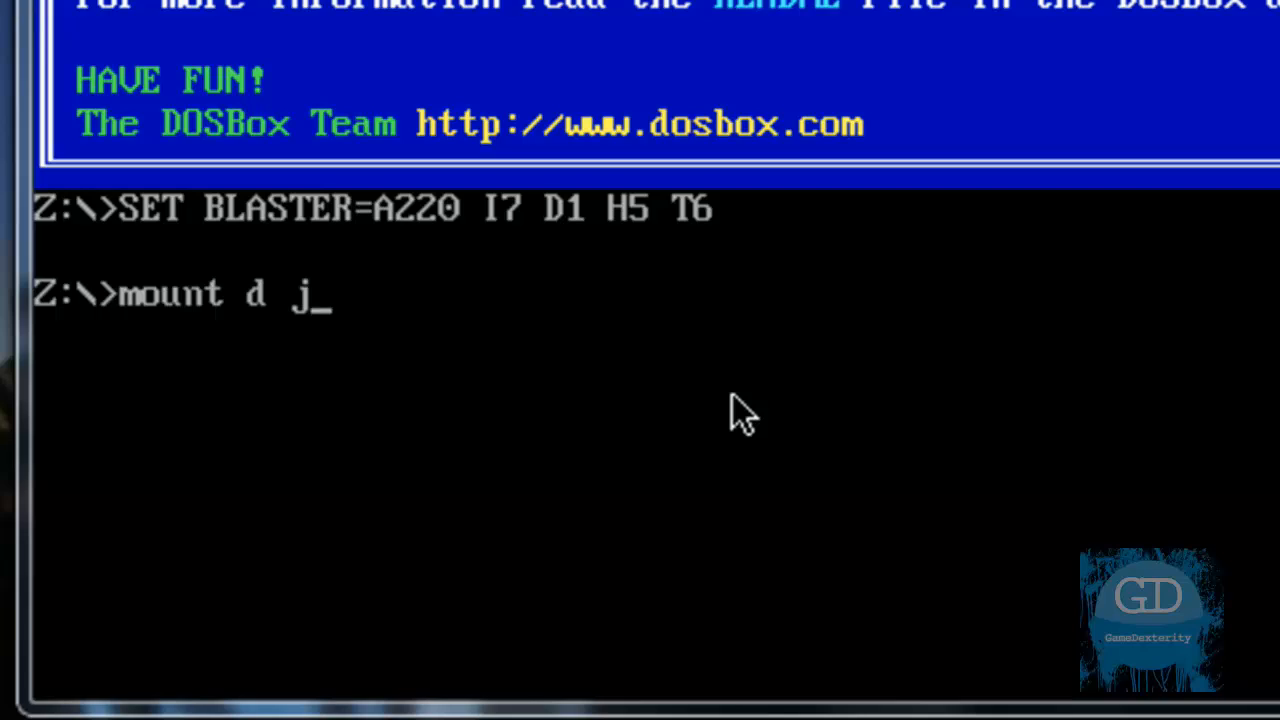
type(":\\")
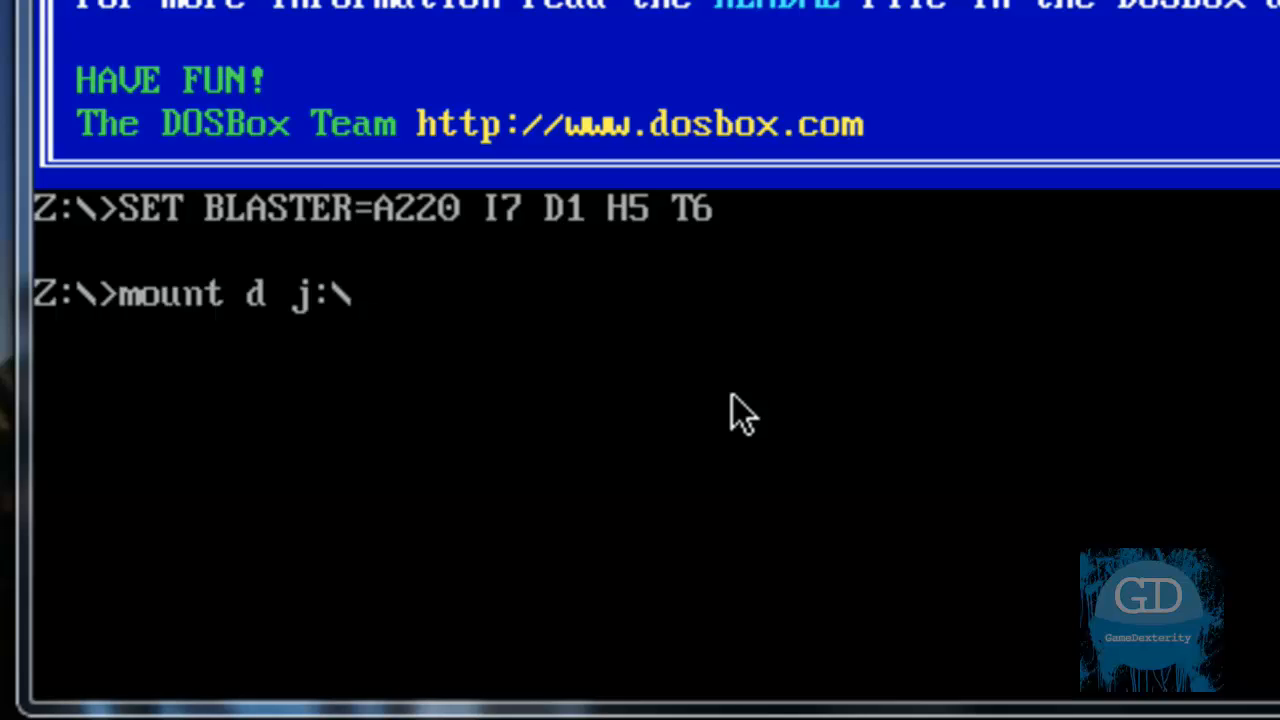
type("-t")
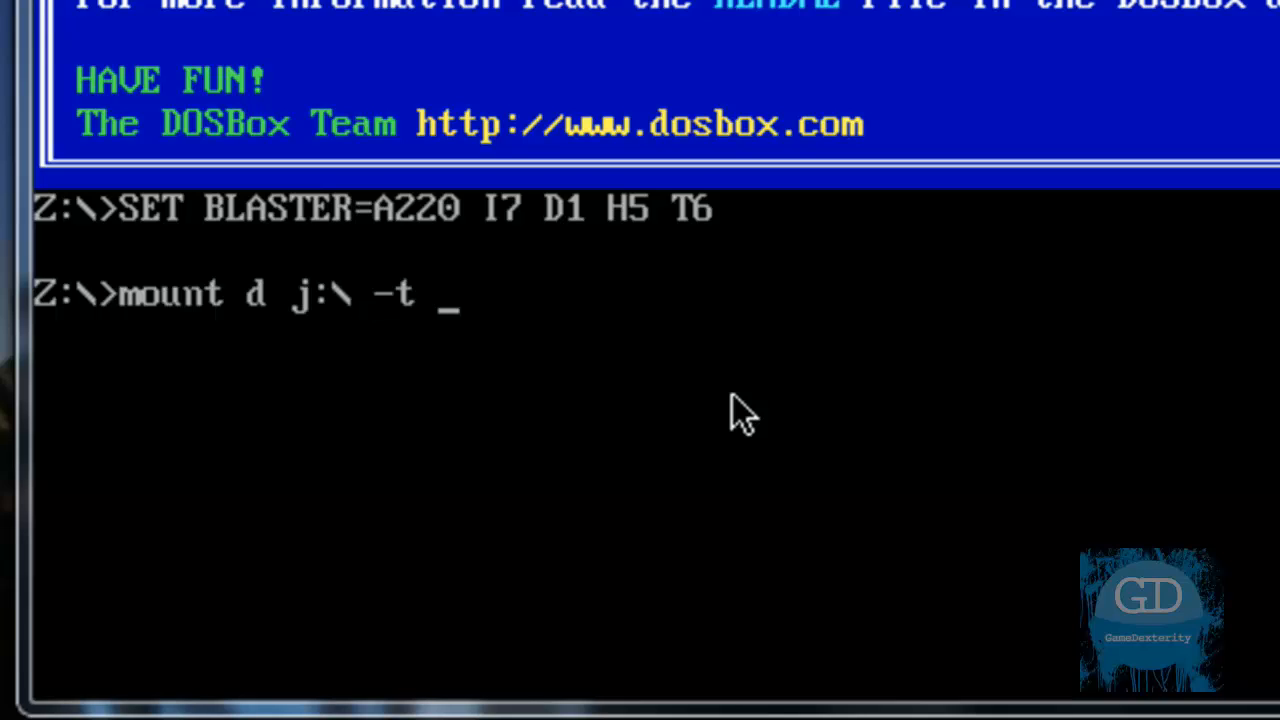
type("cdrom")
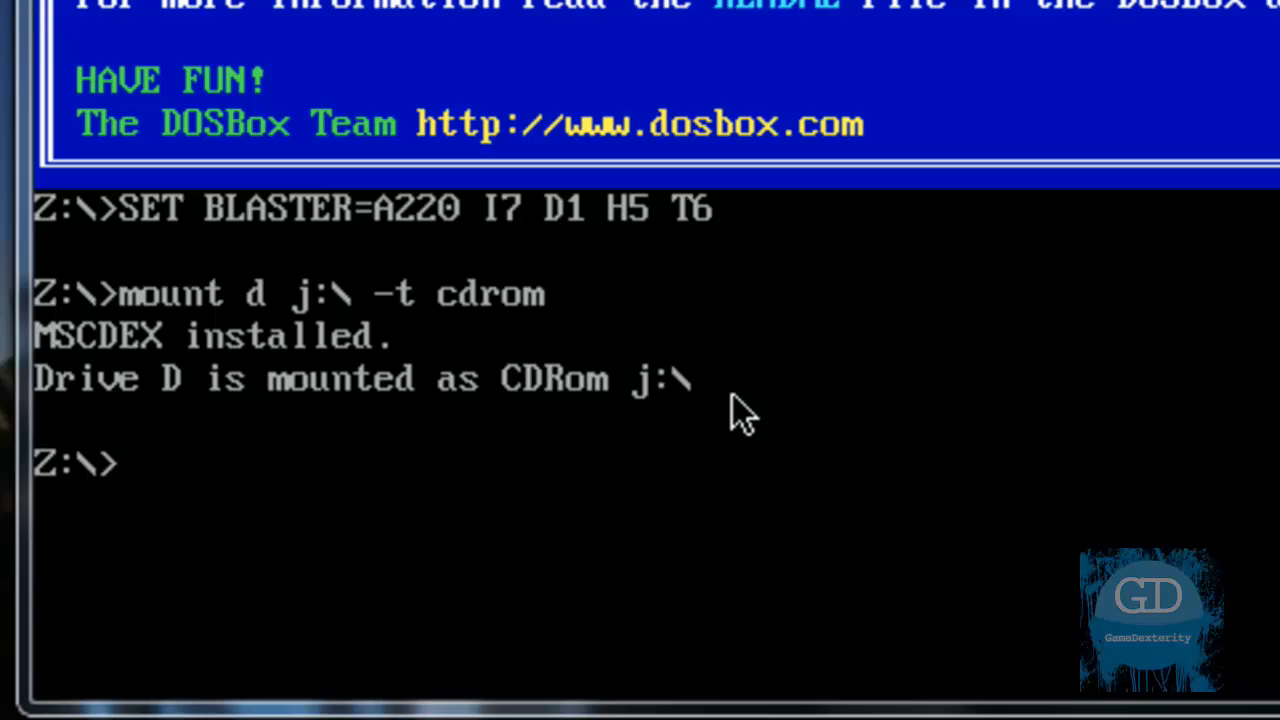
- Mount e:\oldgames as drive C, switch to D: and run setup
type("mount")
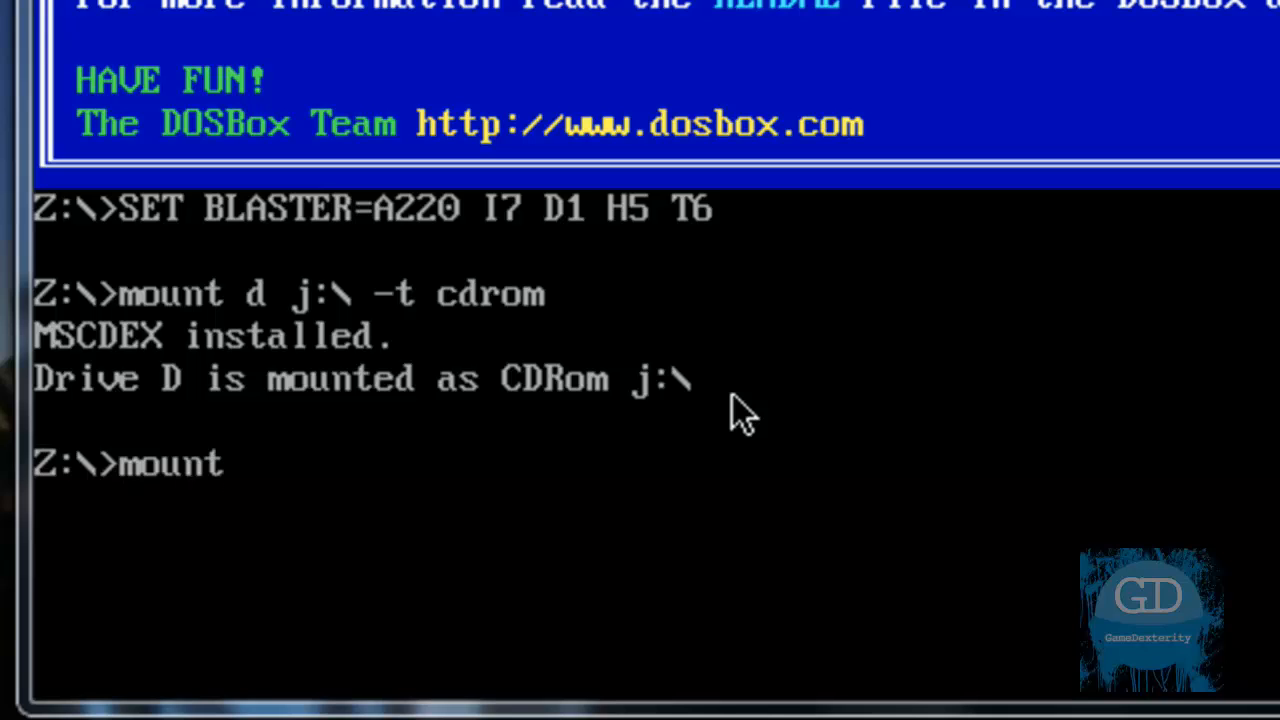
type("c")
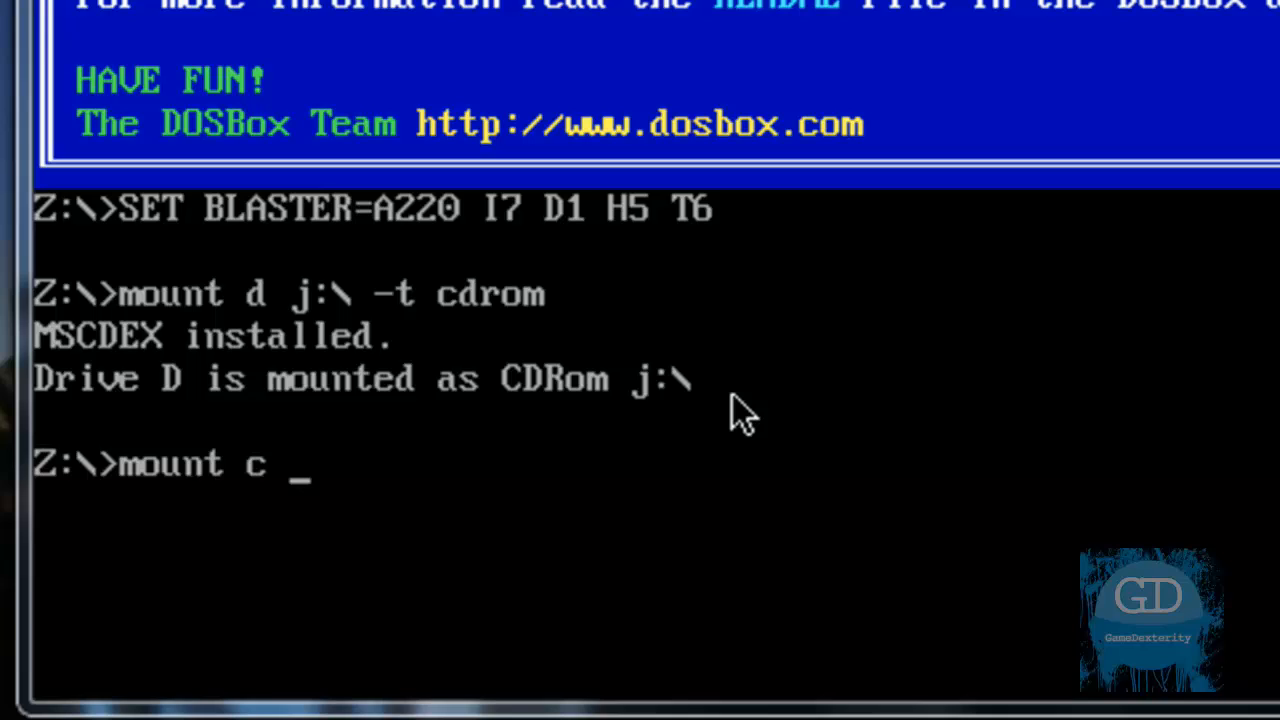
type("e:\\oldgames")
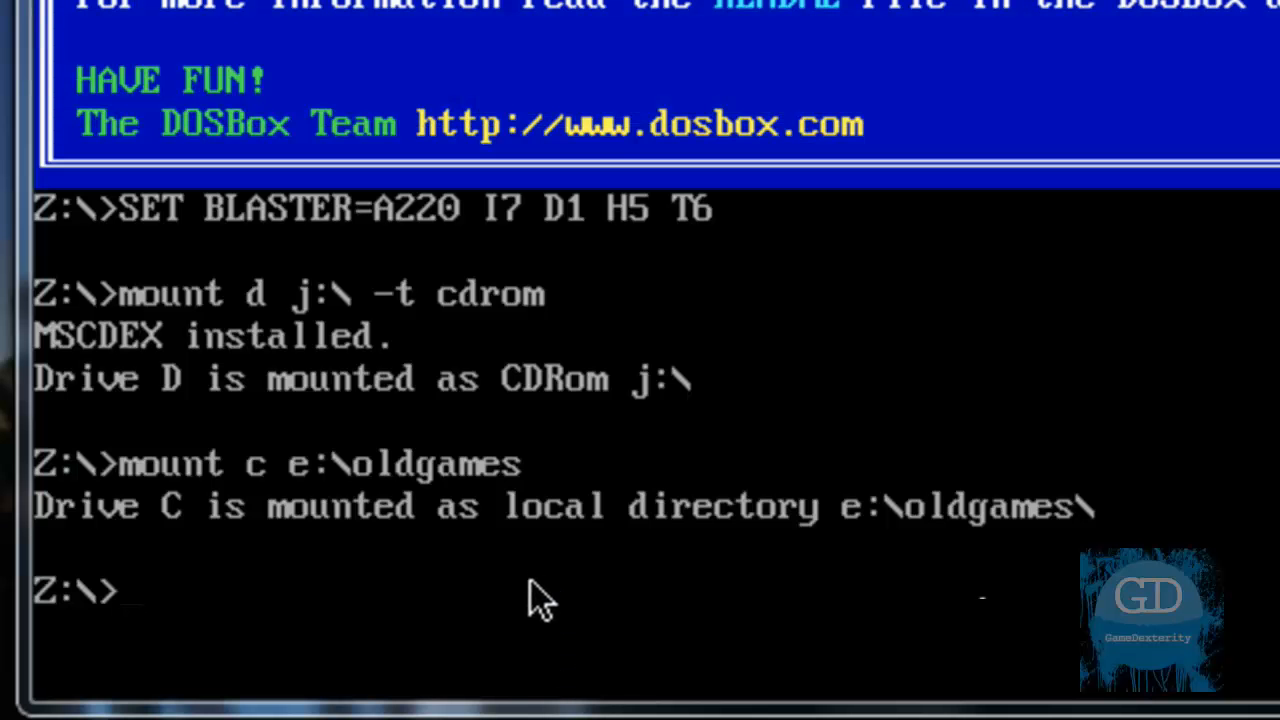
type("d:")
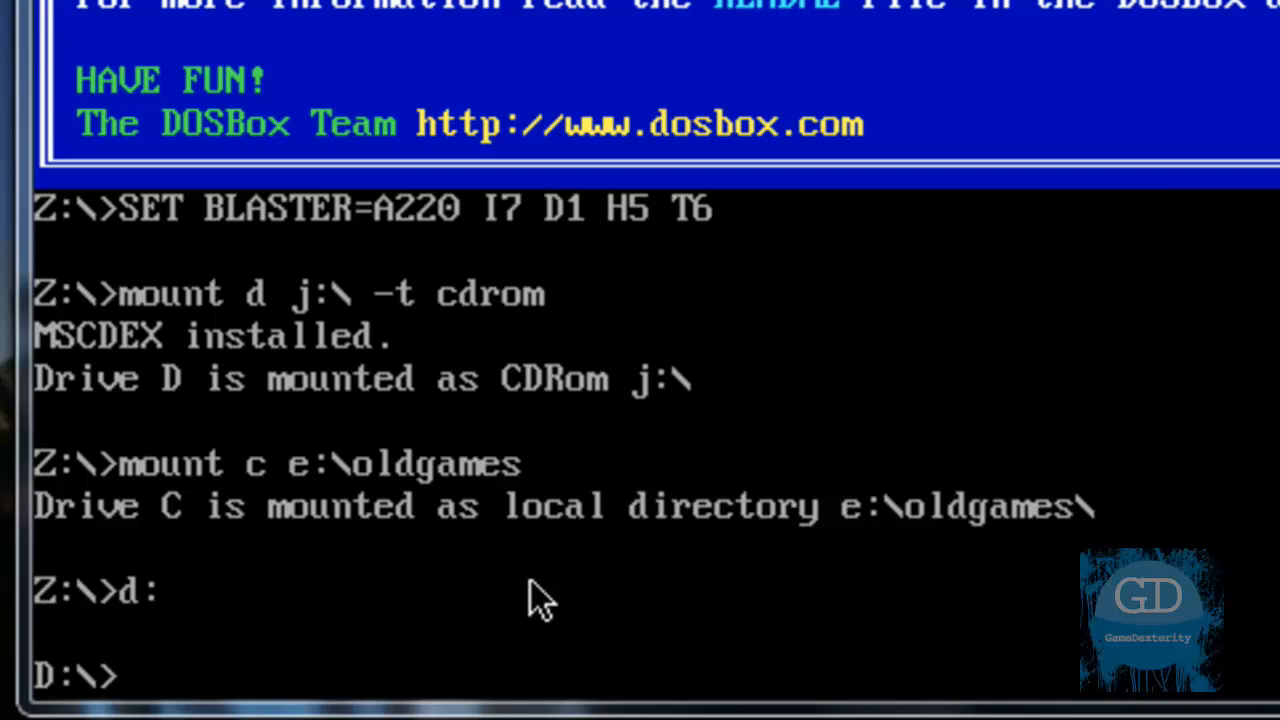
type("setup")
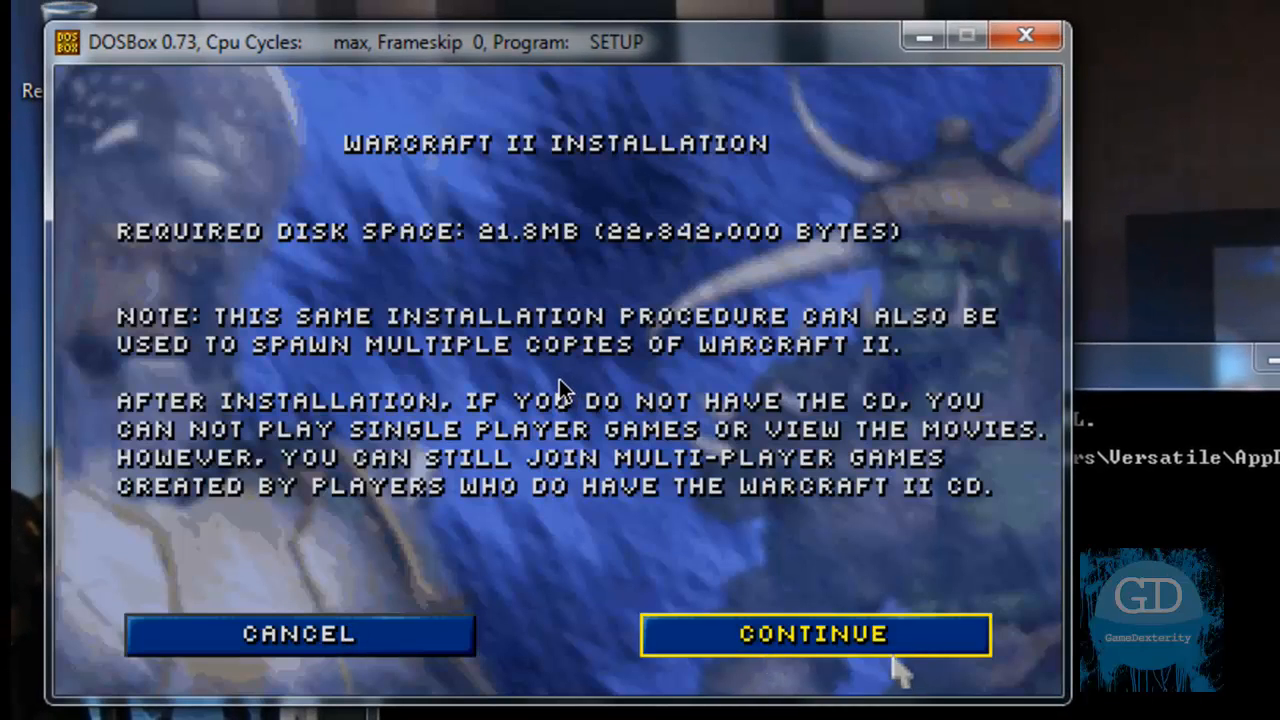
- Complete setup with the Sound Blaster 16/AWE32 driver, accepting detection and the readme
left_click(812, 632)
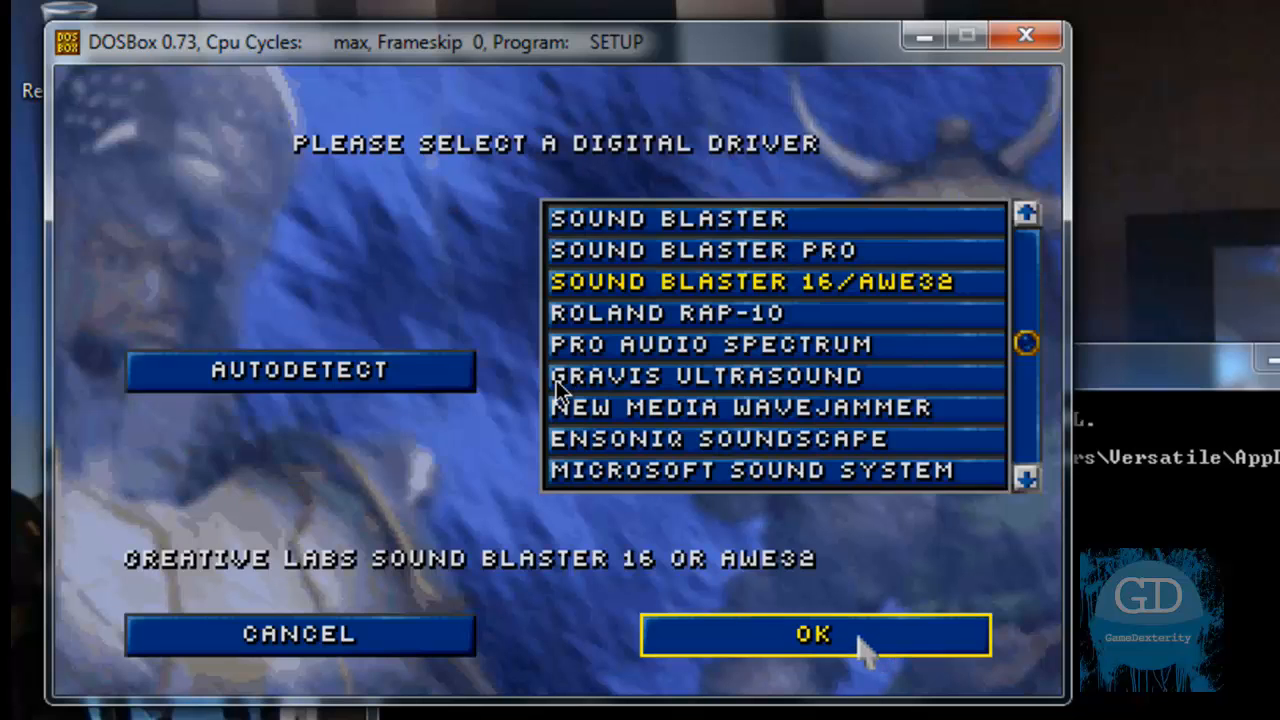
left_click(298, 368)
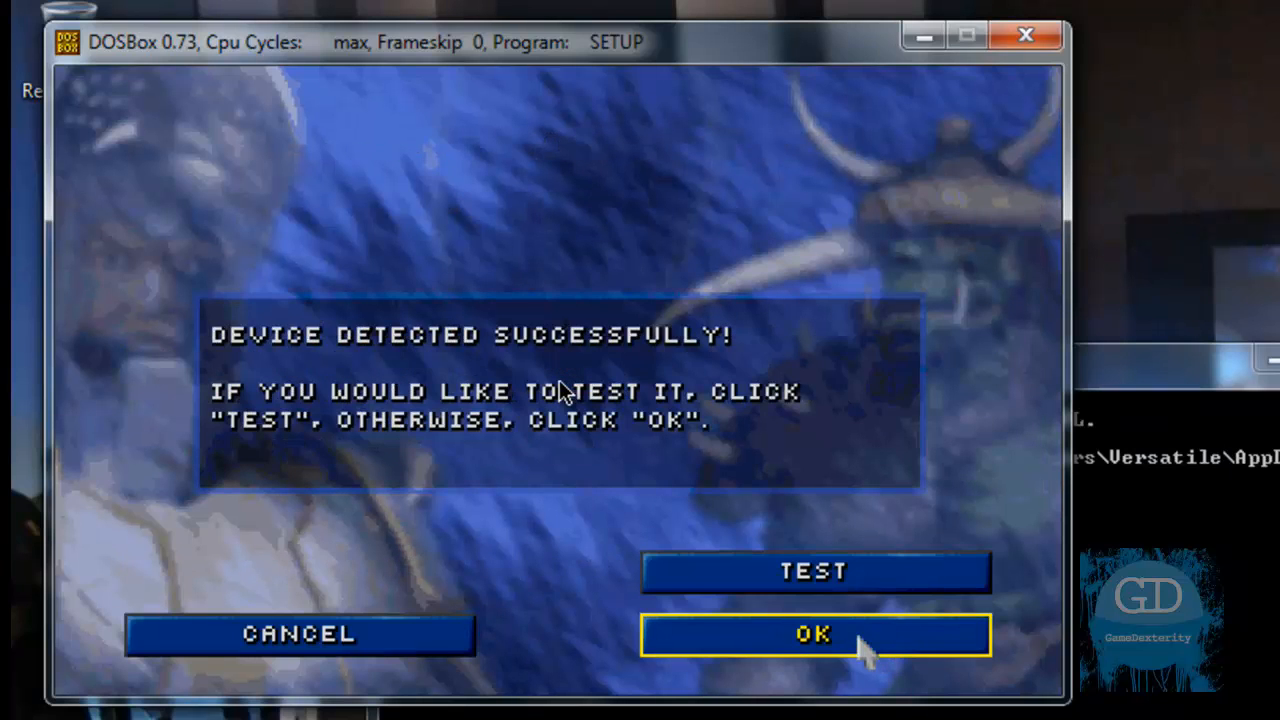
left_click(812, 634)
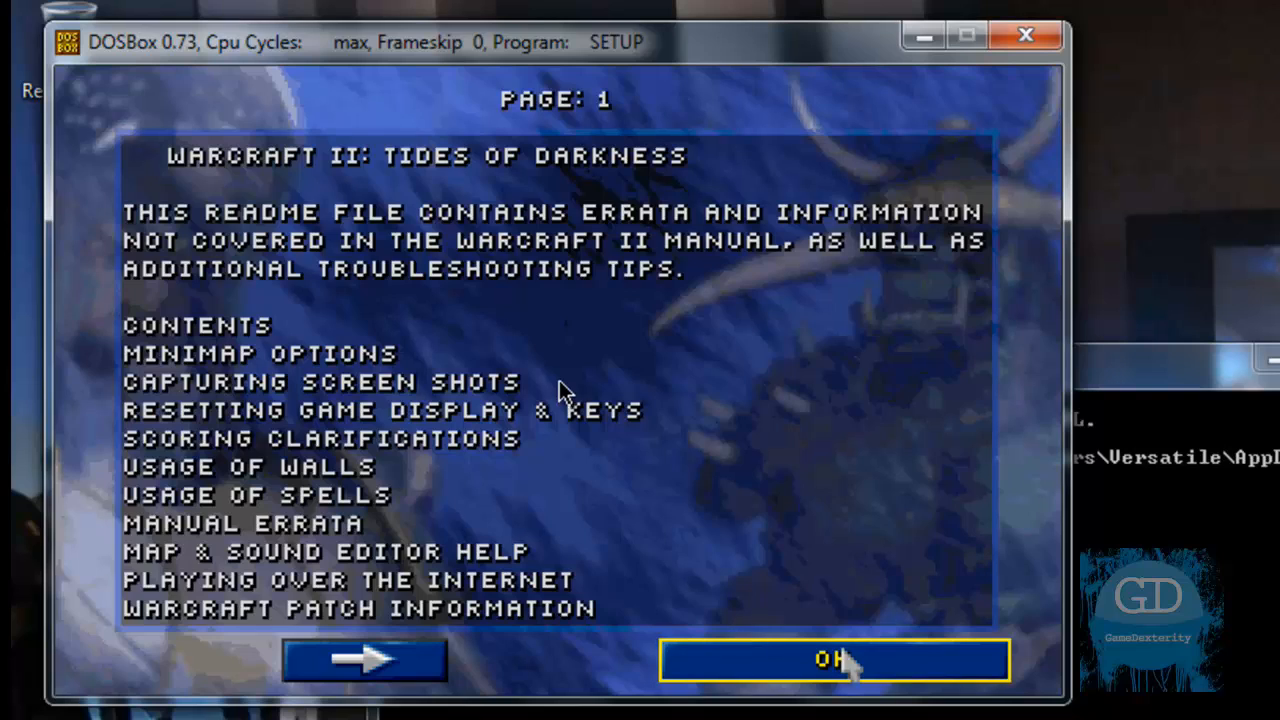
left_click(834, 660)
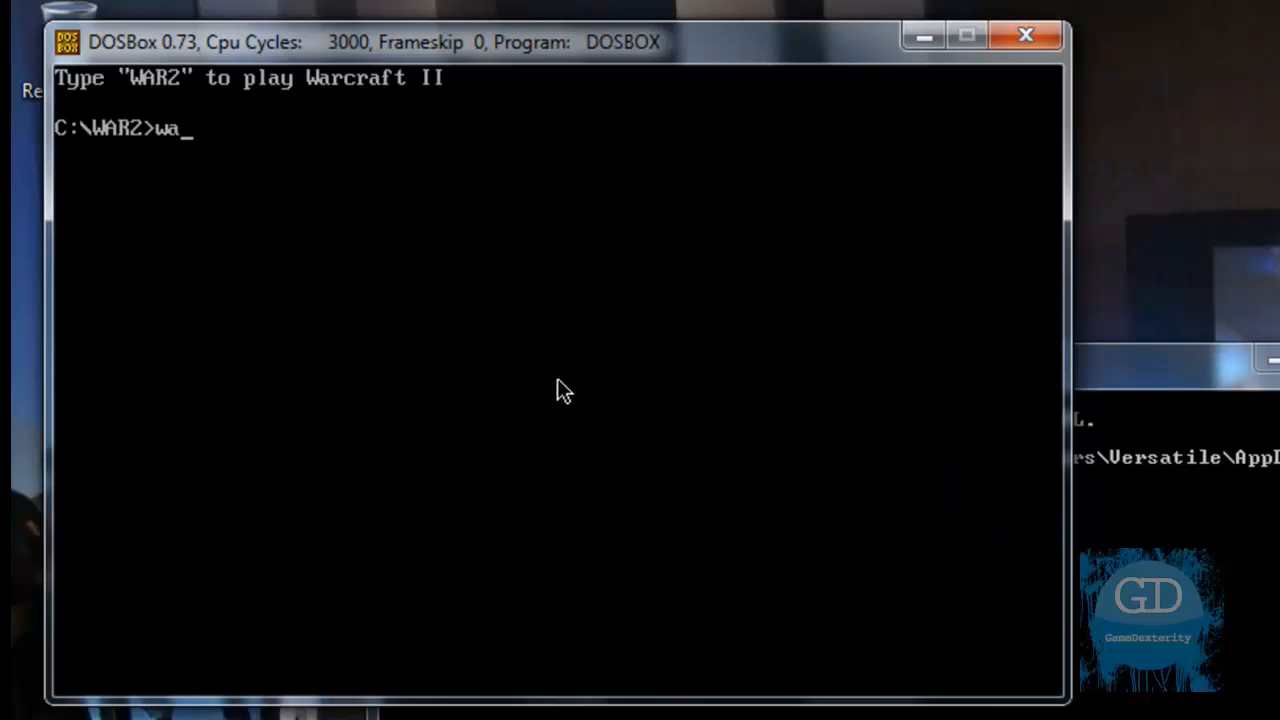
- Run war2, start a single-player custom scenario and dismiss the tips to begin playing
type("r2")
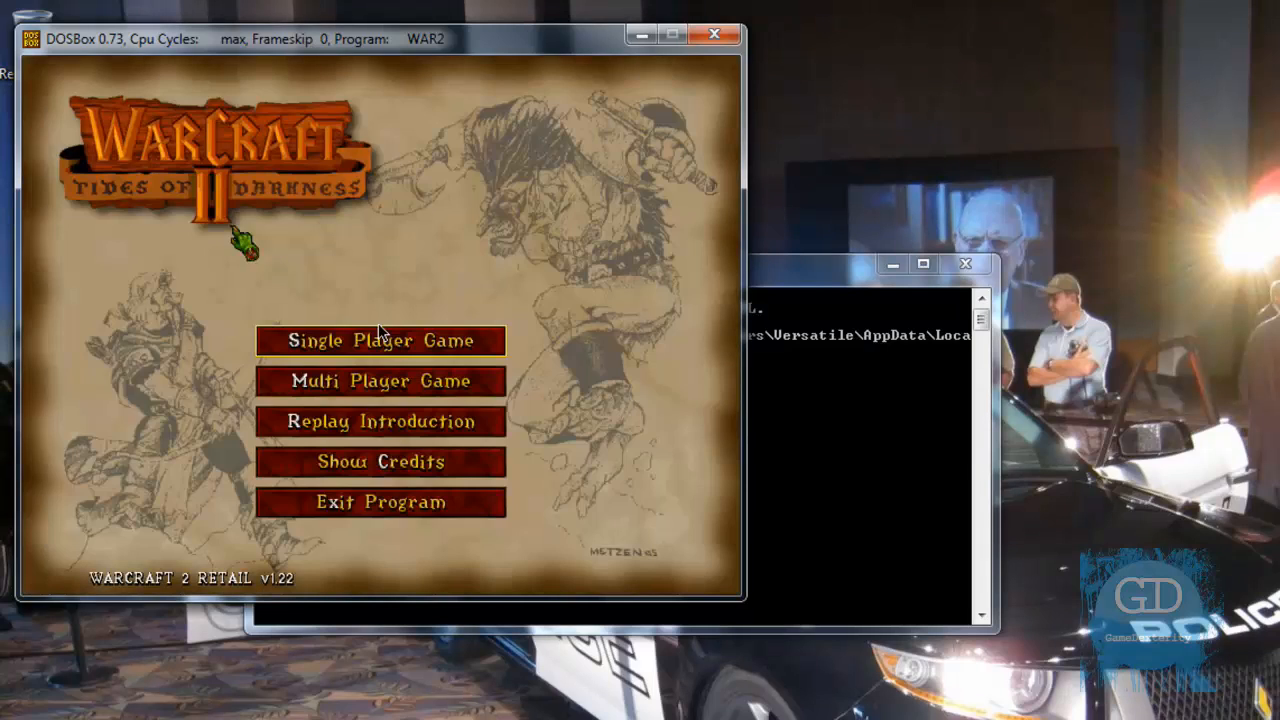
left_click(380, 340)
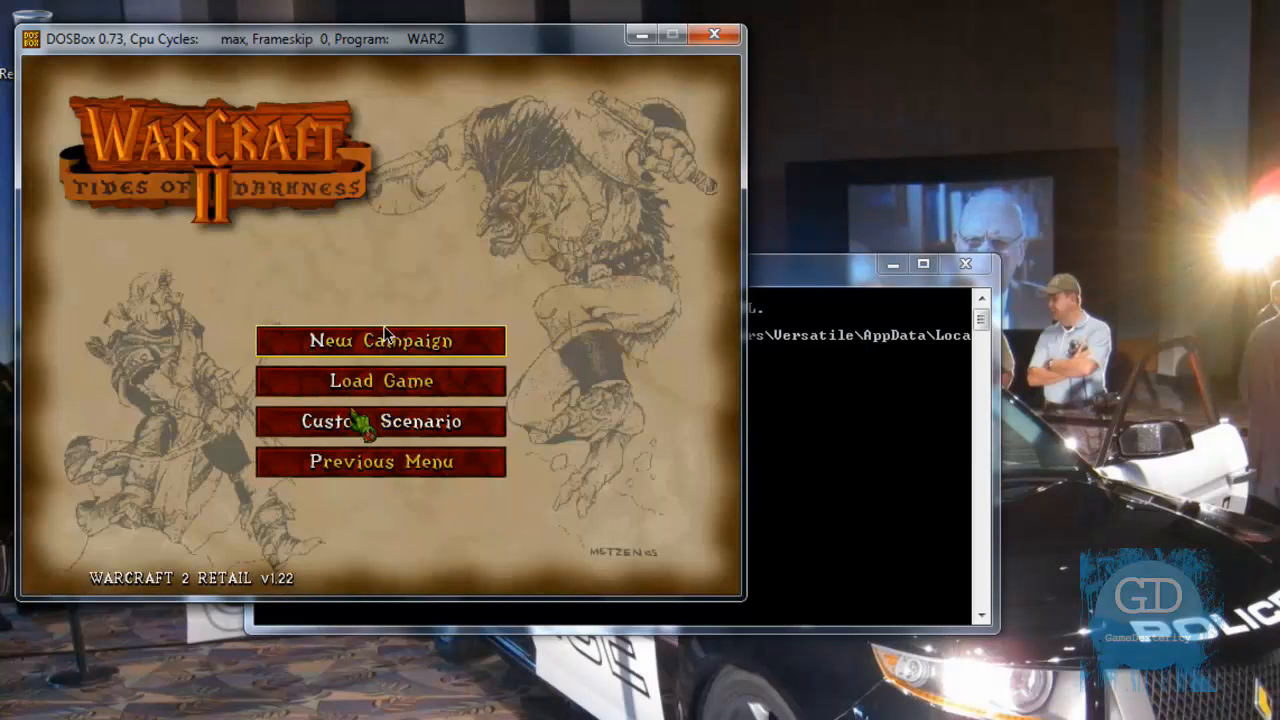
left_click(380, 420)
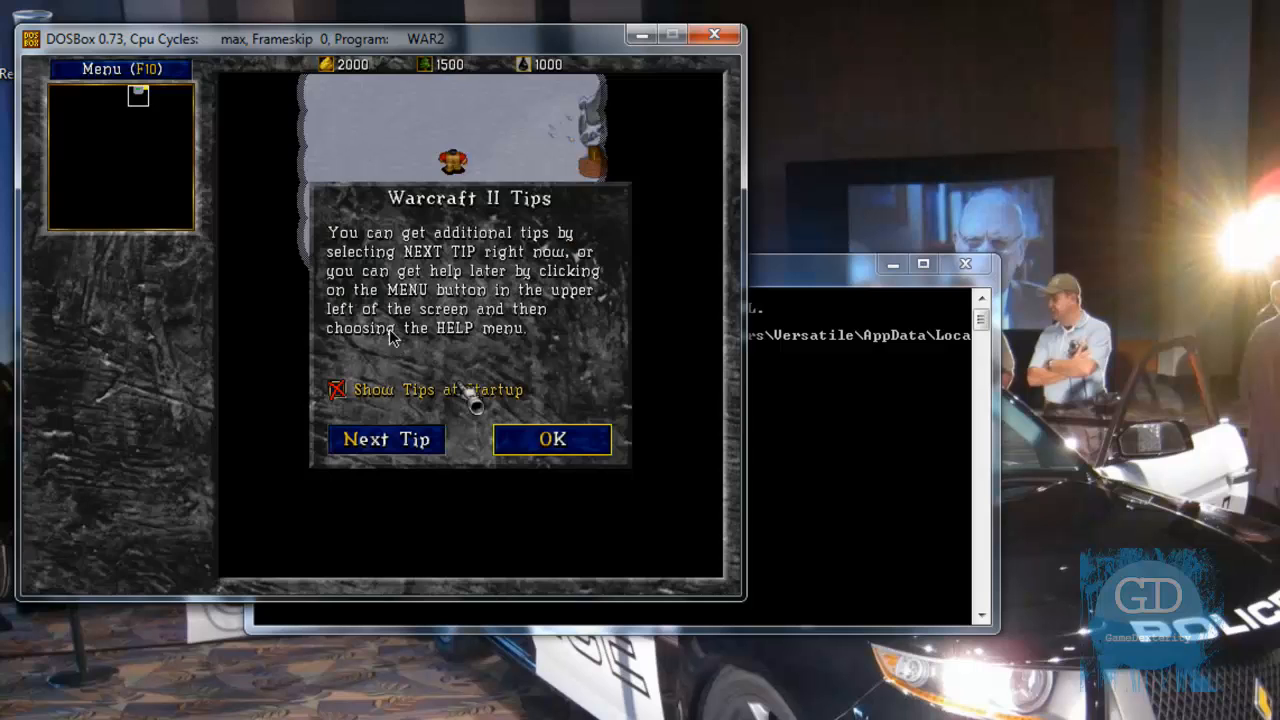
left_click(552, 440)
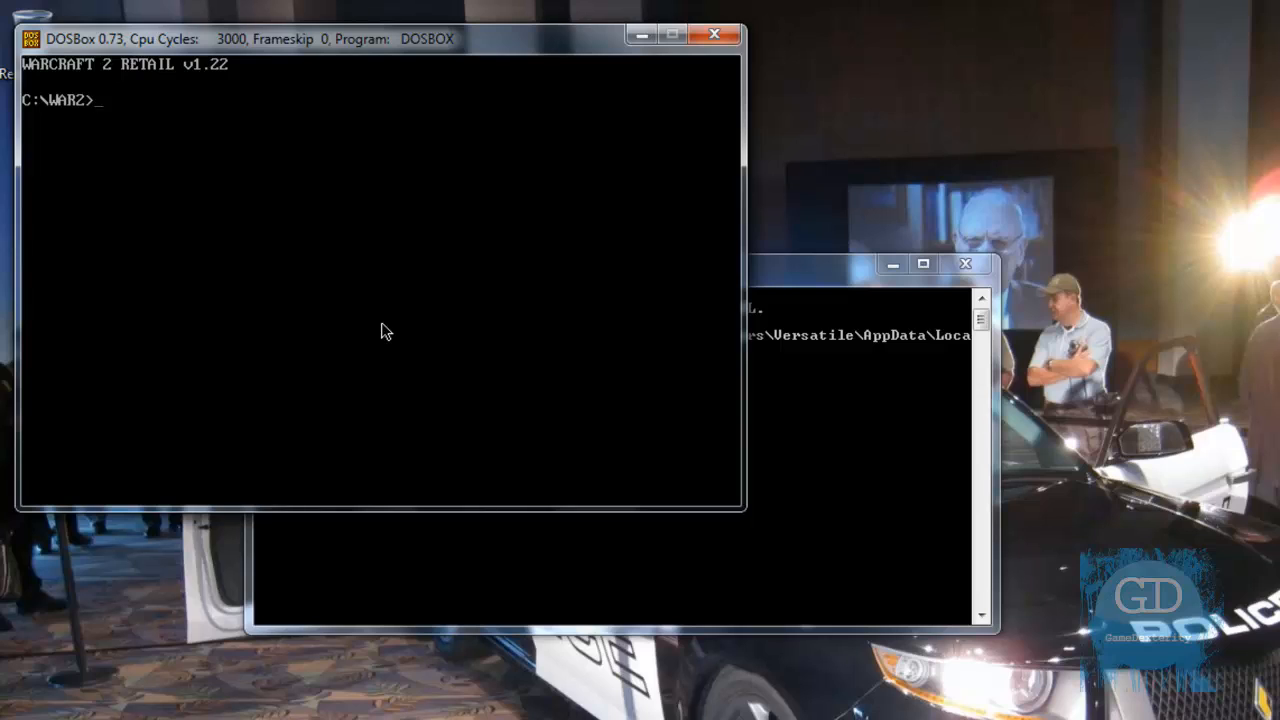
- Return to the C:\ root with cd\ and list its contents with dir
type("cd\\")
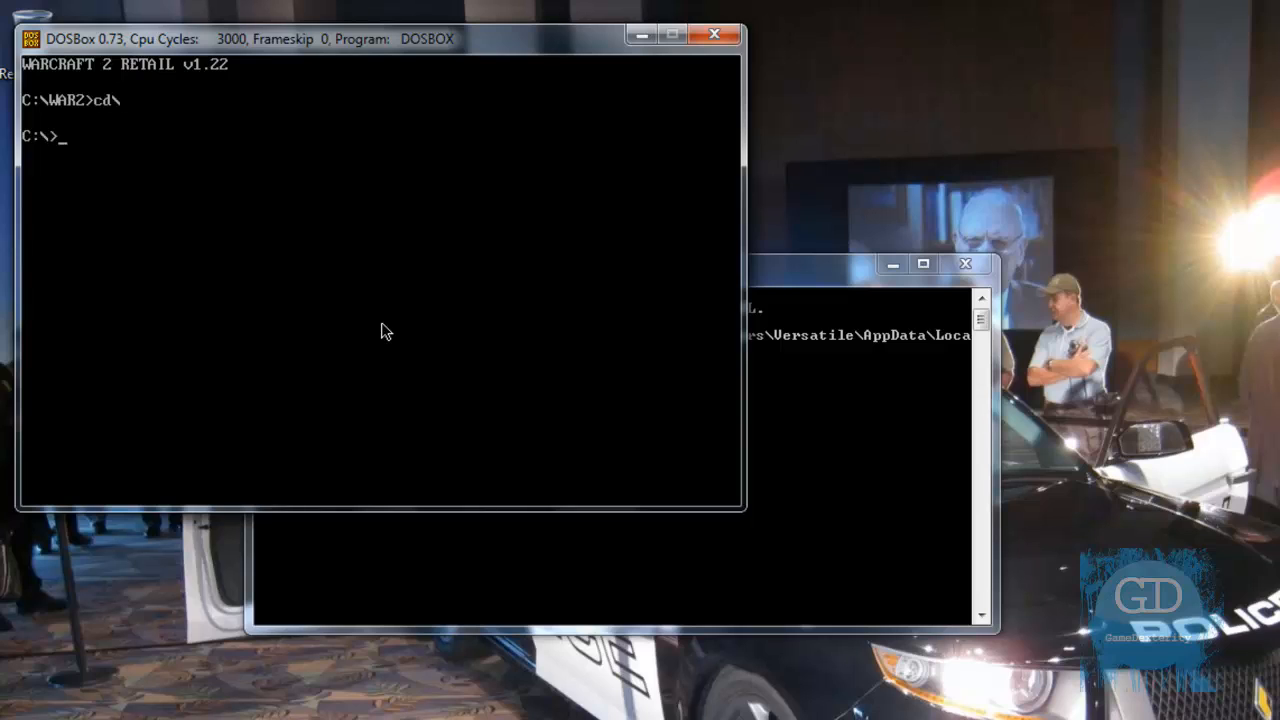
type("dir")
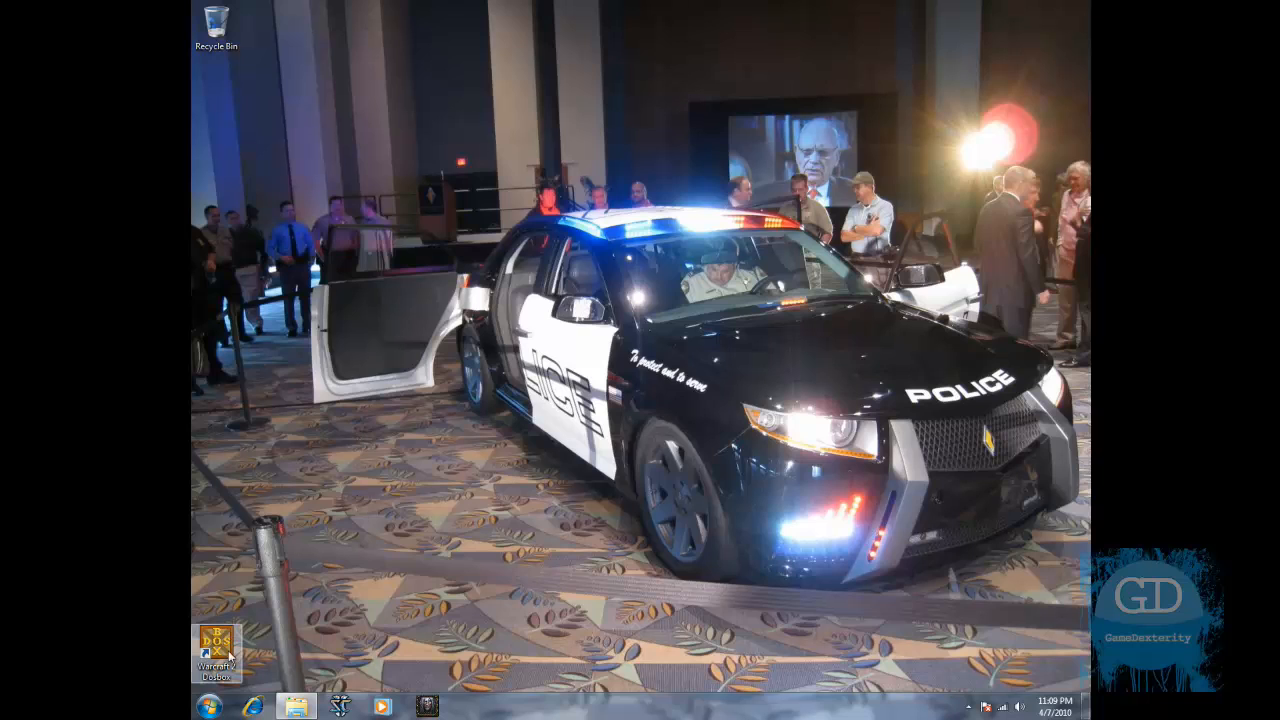
mouse_move(228, 656)
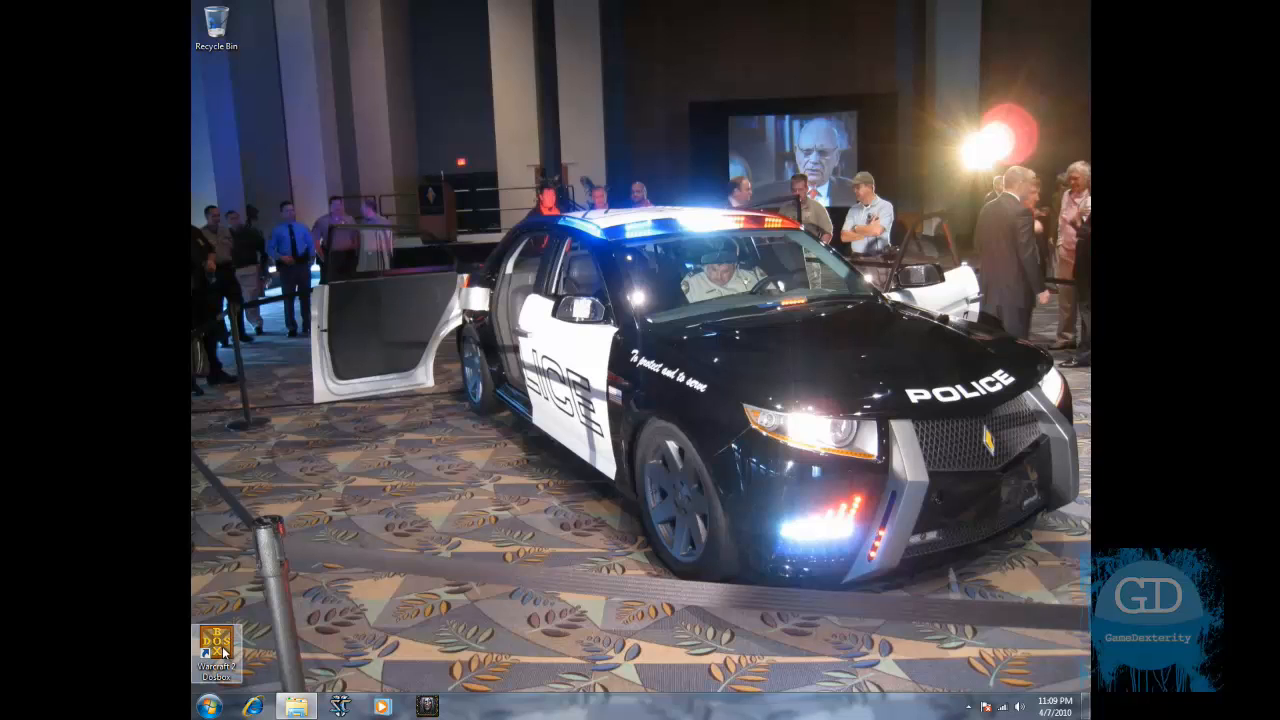
- Bring up the Windows 7 Start menu from the taskbar
double_click(216, 644)
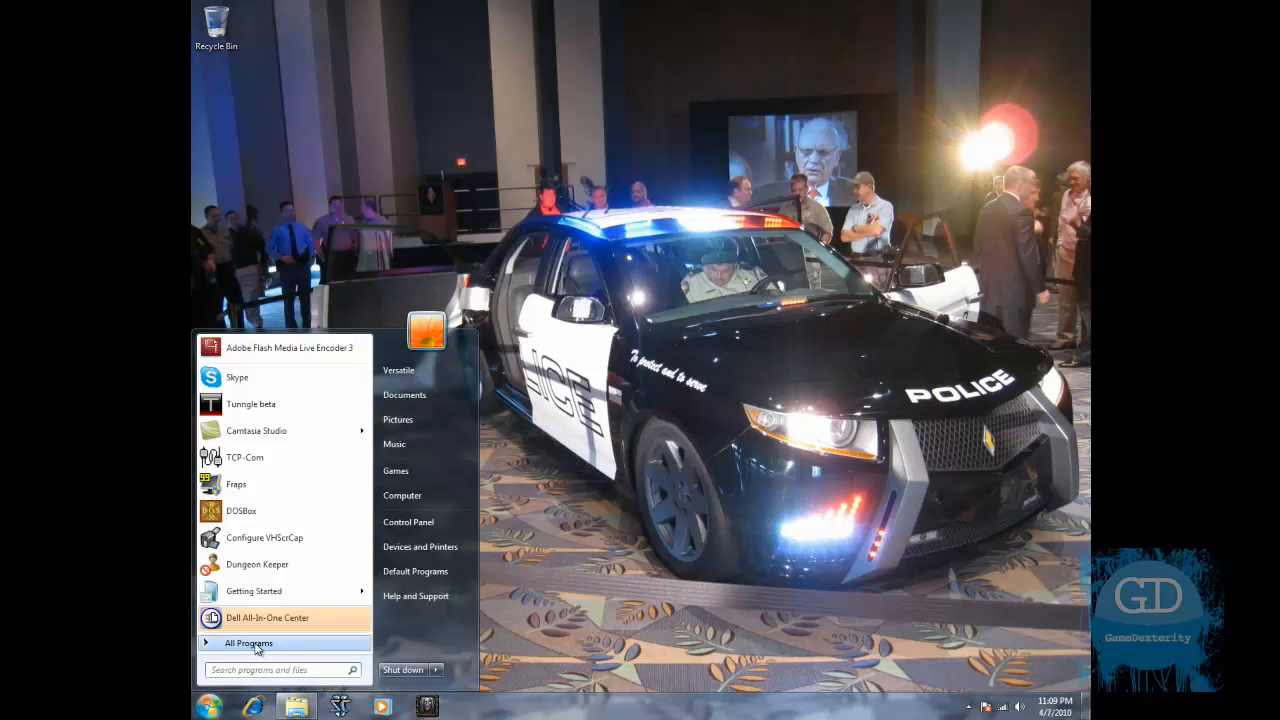
- Open the DOSBox-0.73 Configuration entry from All Programs in Notepad
left_click(248, 644)
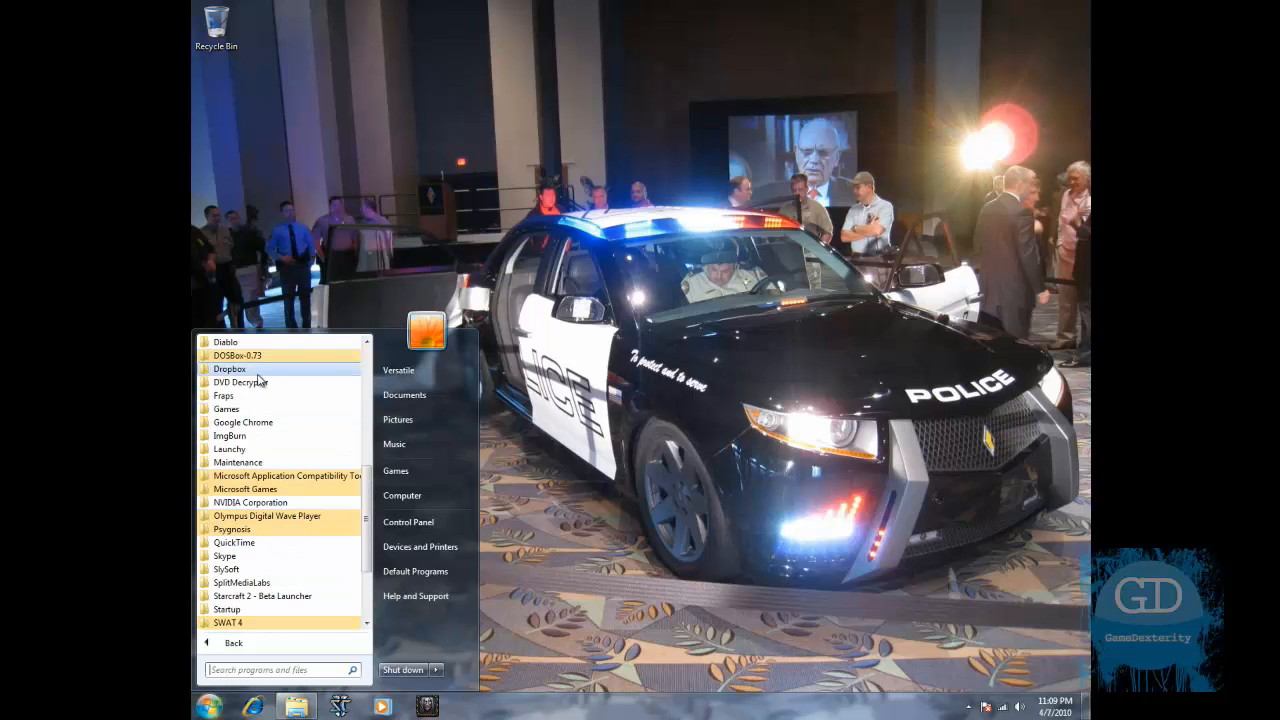
left_click(236, 356)
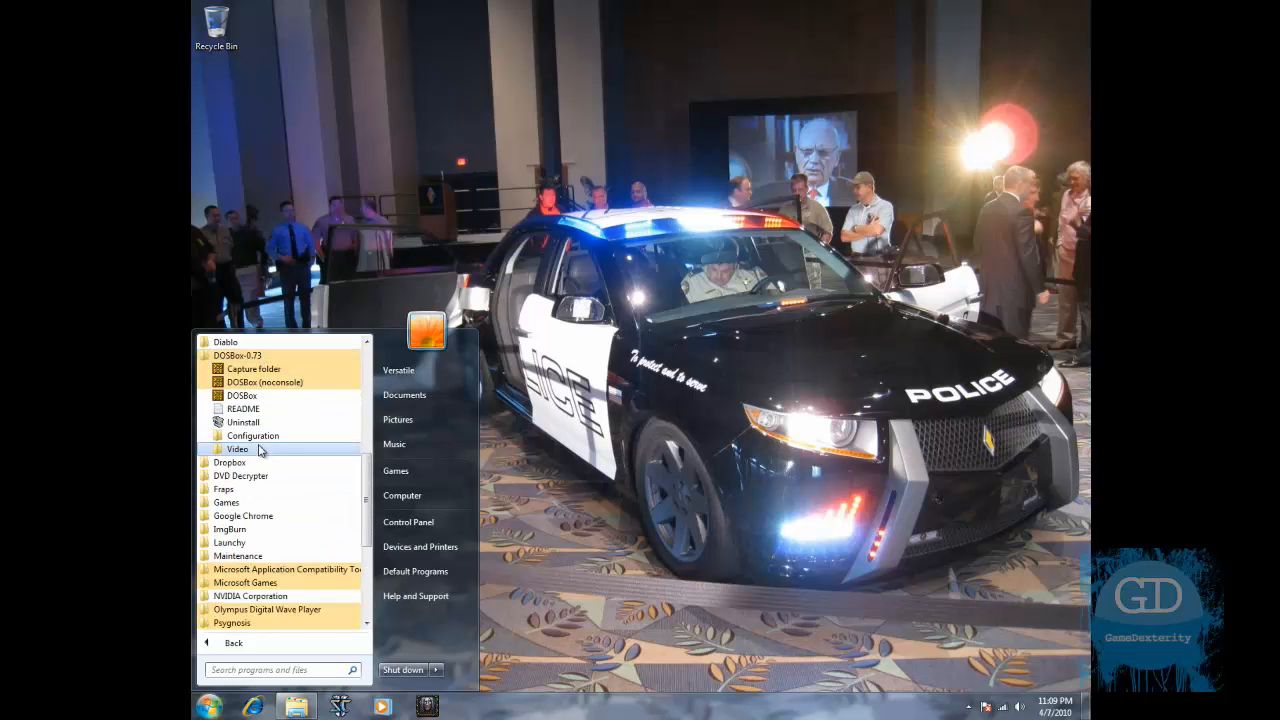
left_click(252, 436)
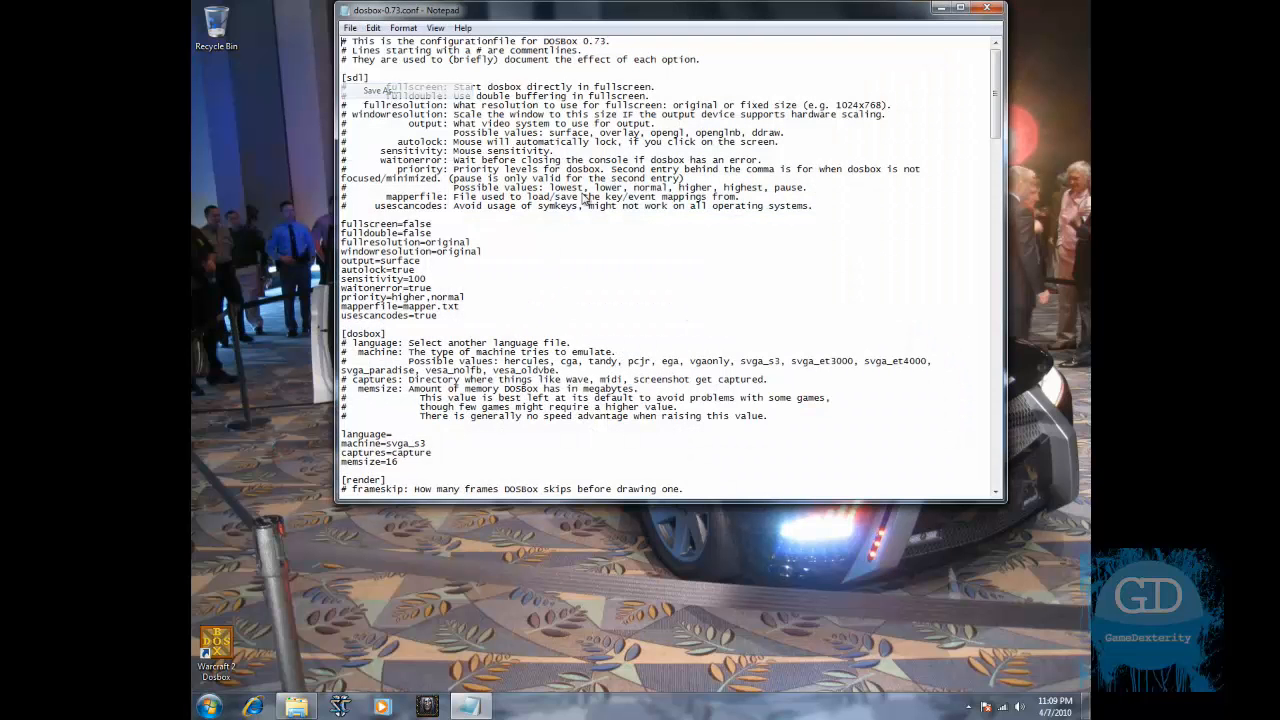
- Cancel Save As, then open war2.conf from E:\oldgames
left_click(376, 90)
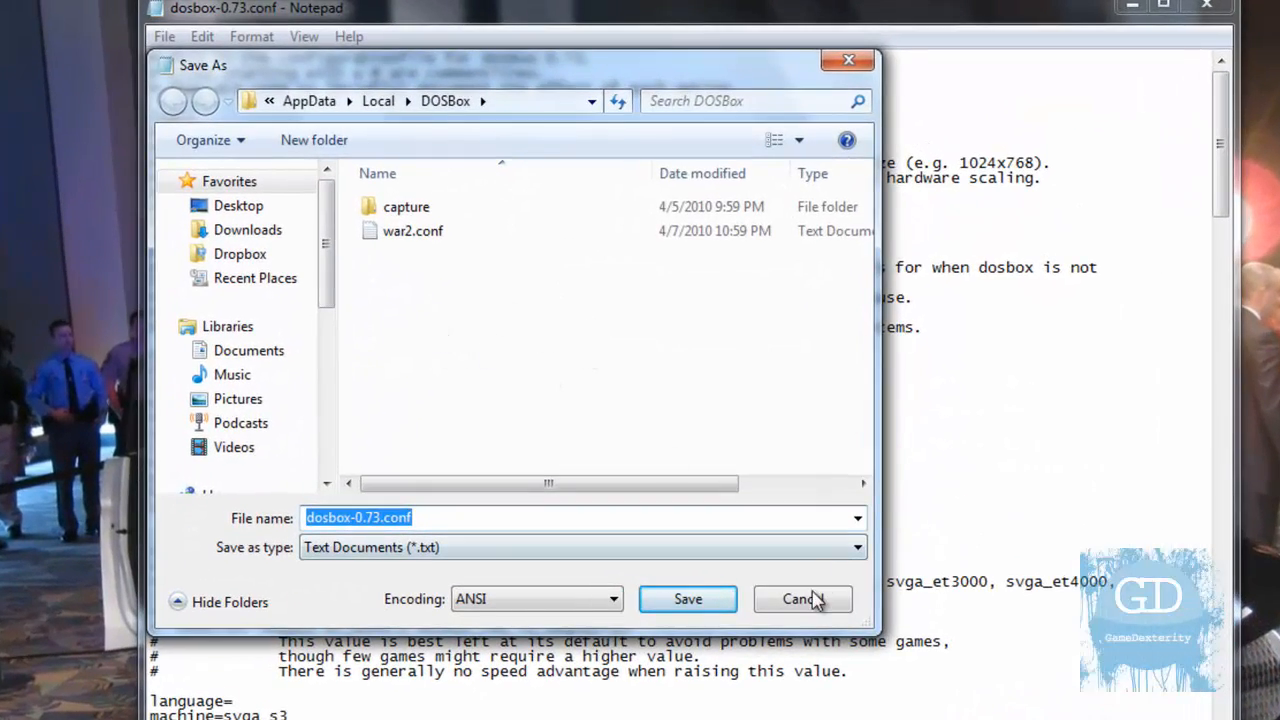
left_click(804, 600)
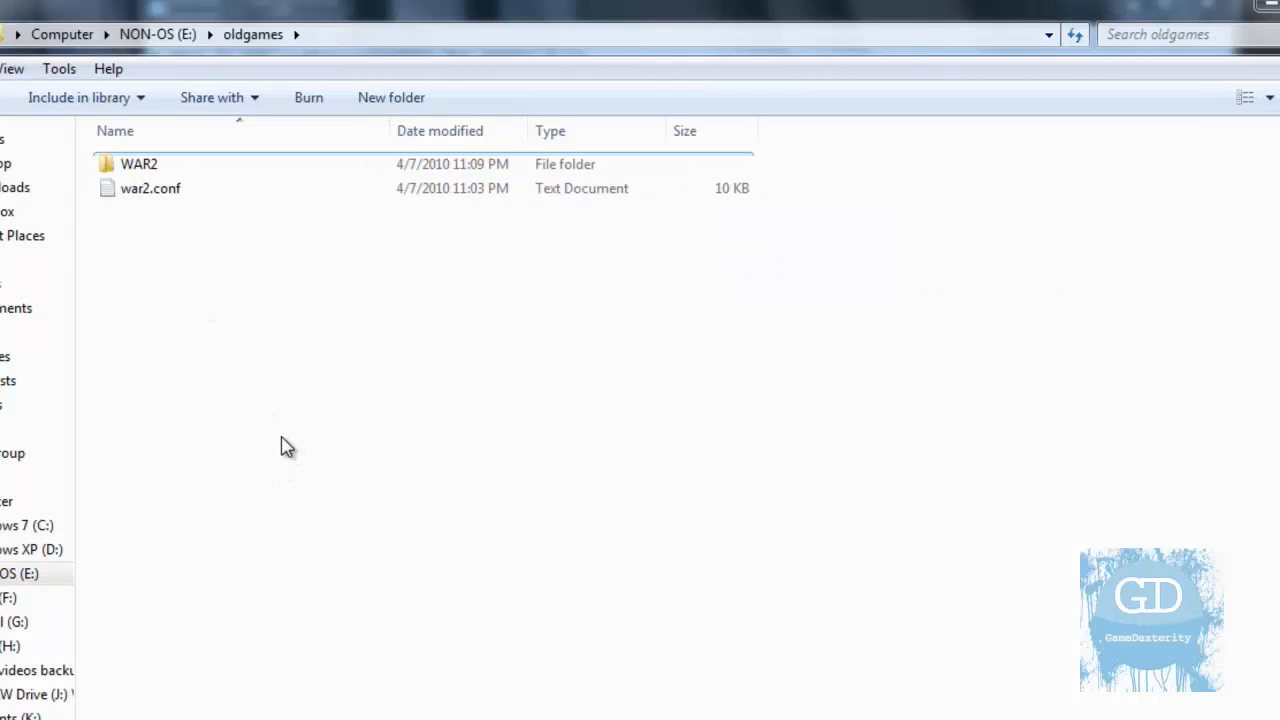
mouse_move(240, 284)
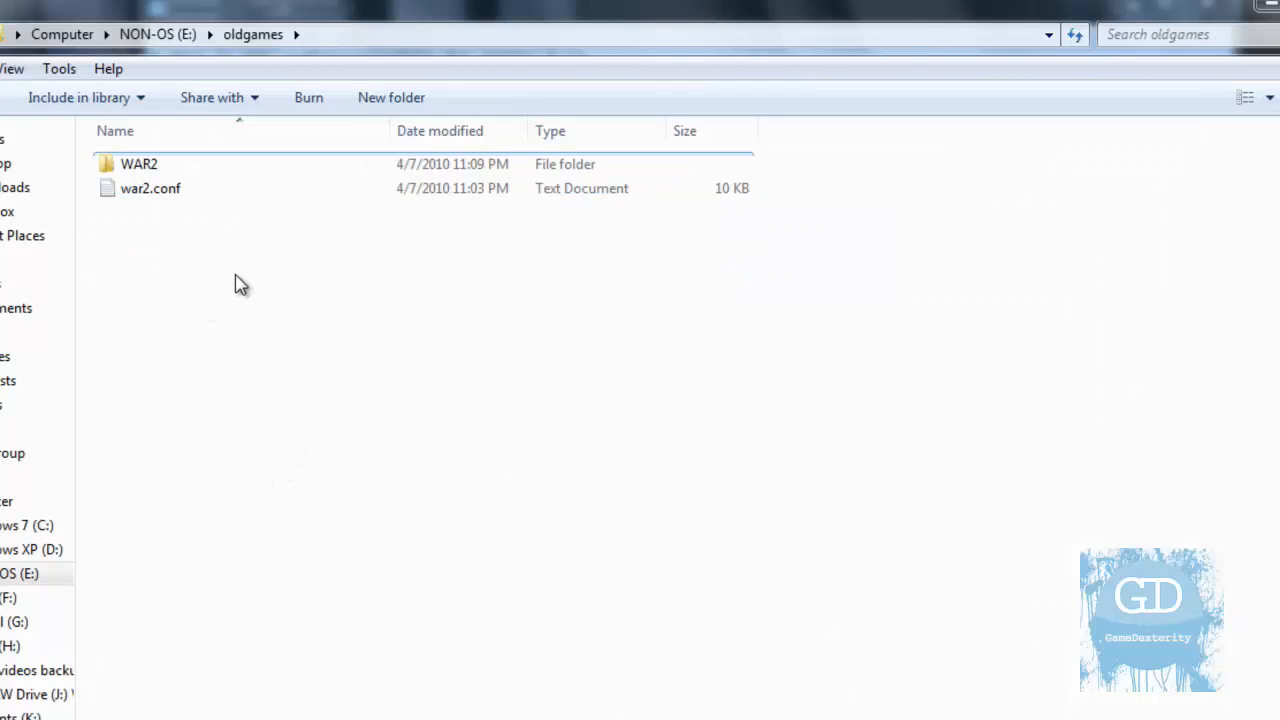
double_click(150, 188)
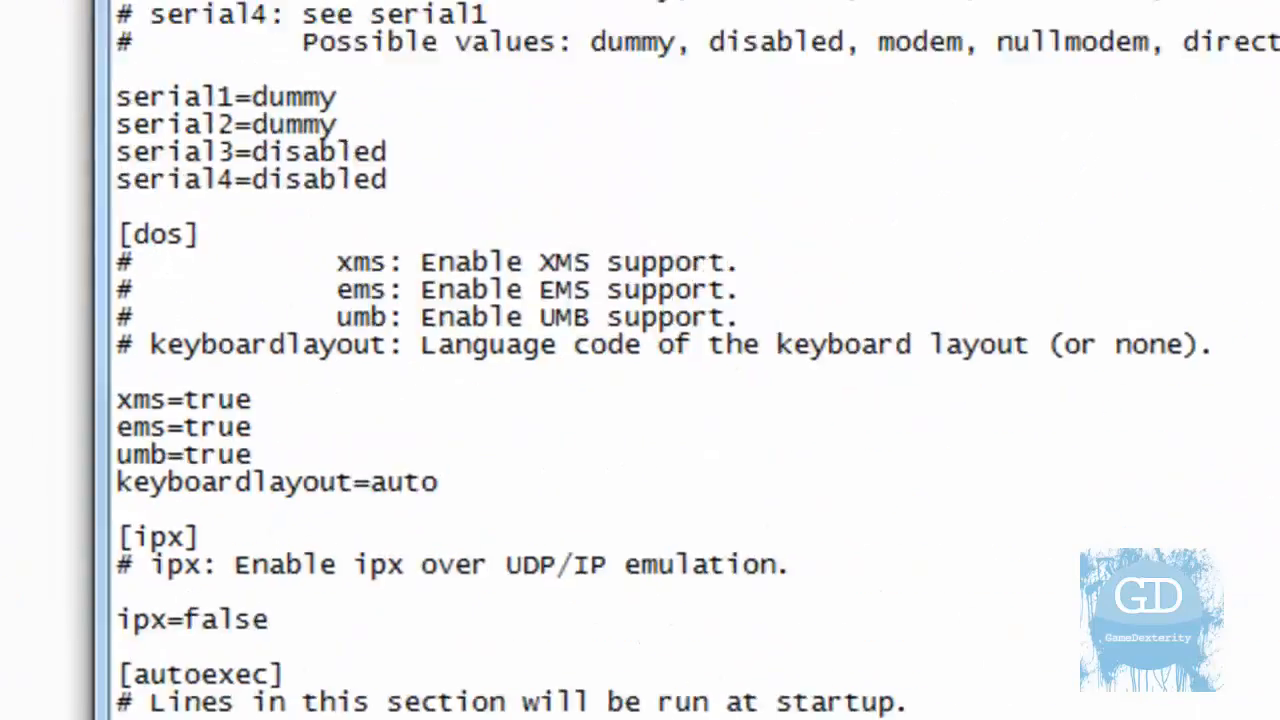
- Review the [autoexec] mount and war2 lines, then bring up the Warcraft 2 Dosbox shortcut's properties
scroll("down", 3)
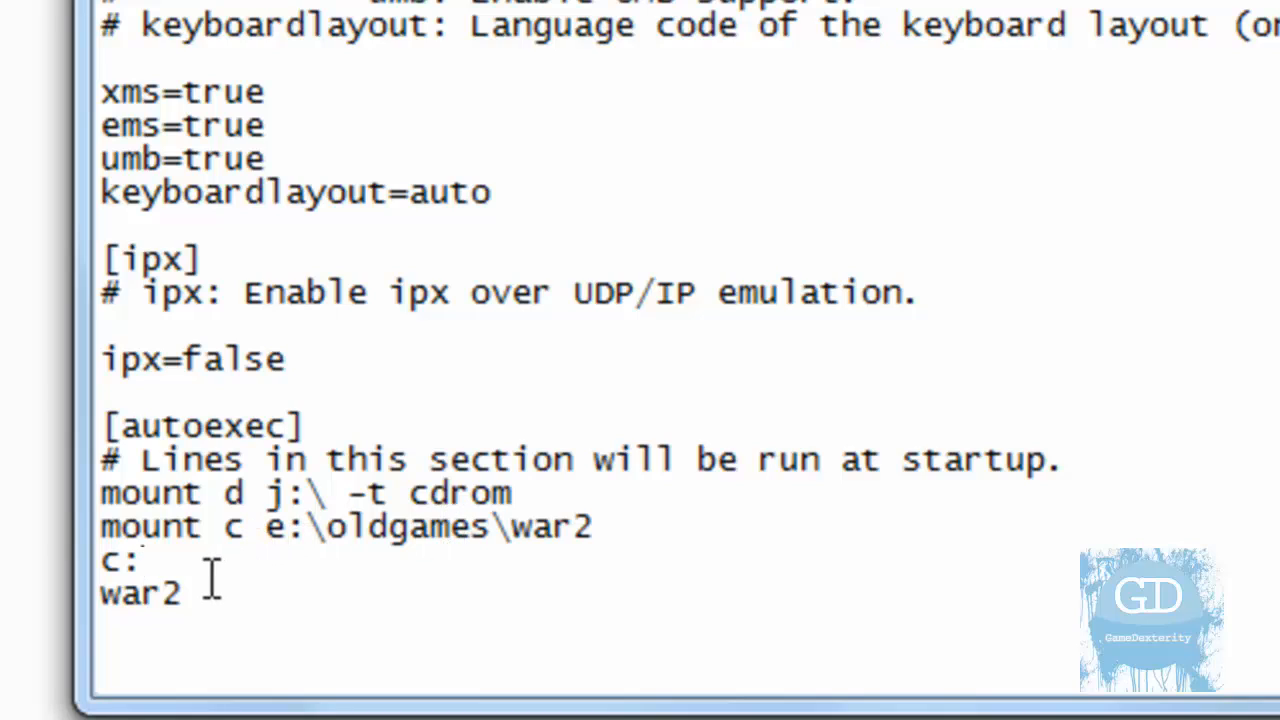
mouse_move(208, 580)
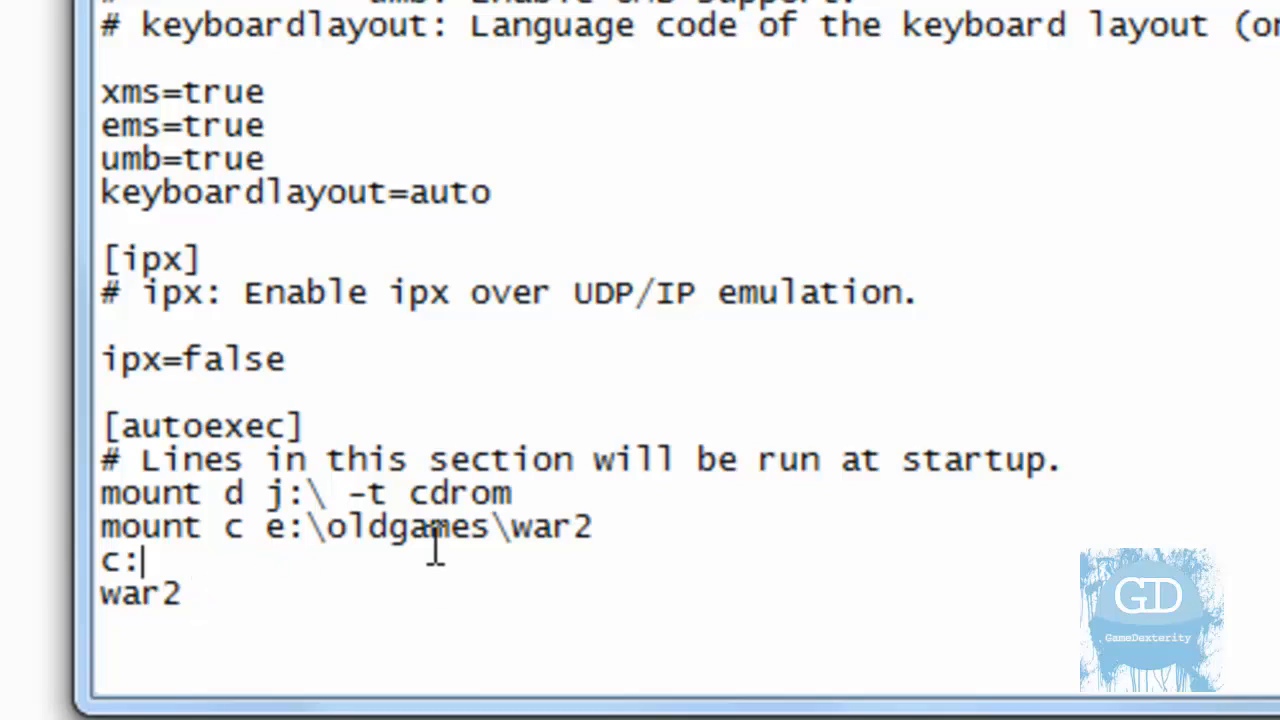
mouse_move(210, 616)
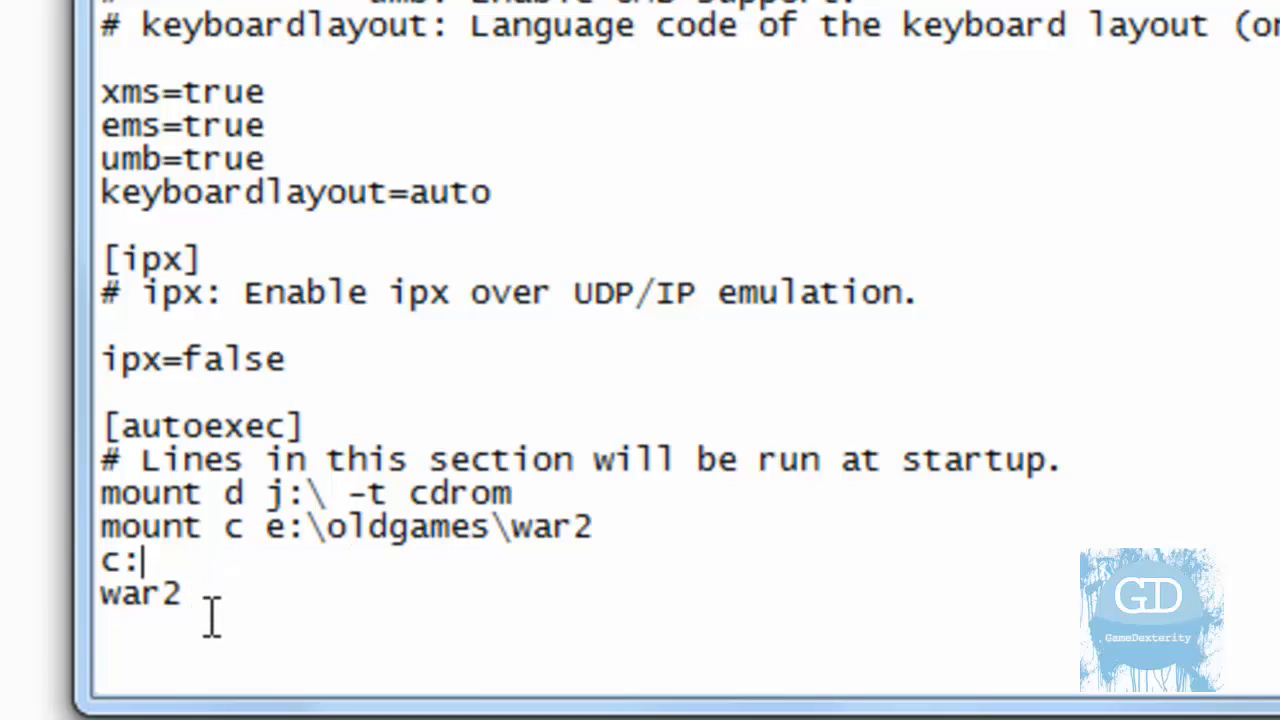
mouse_move(340, 570)
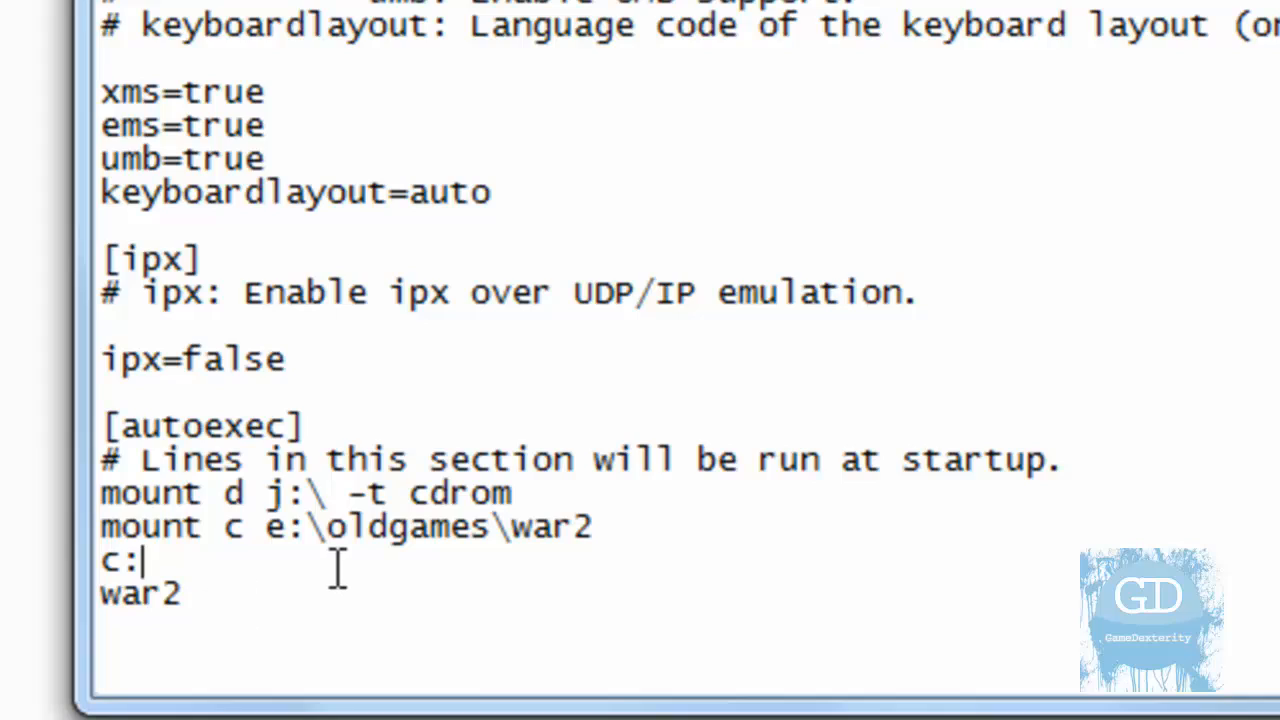
left_click(348, 28)
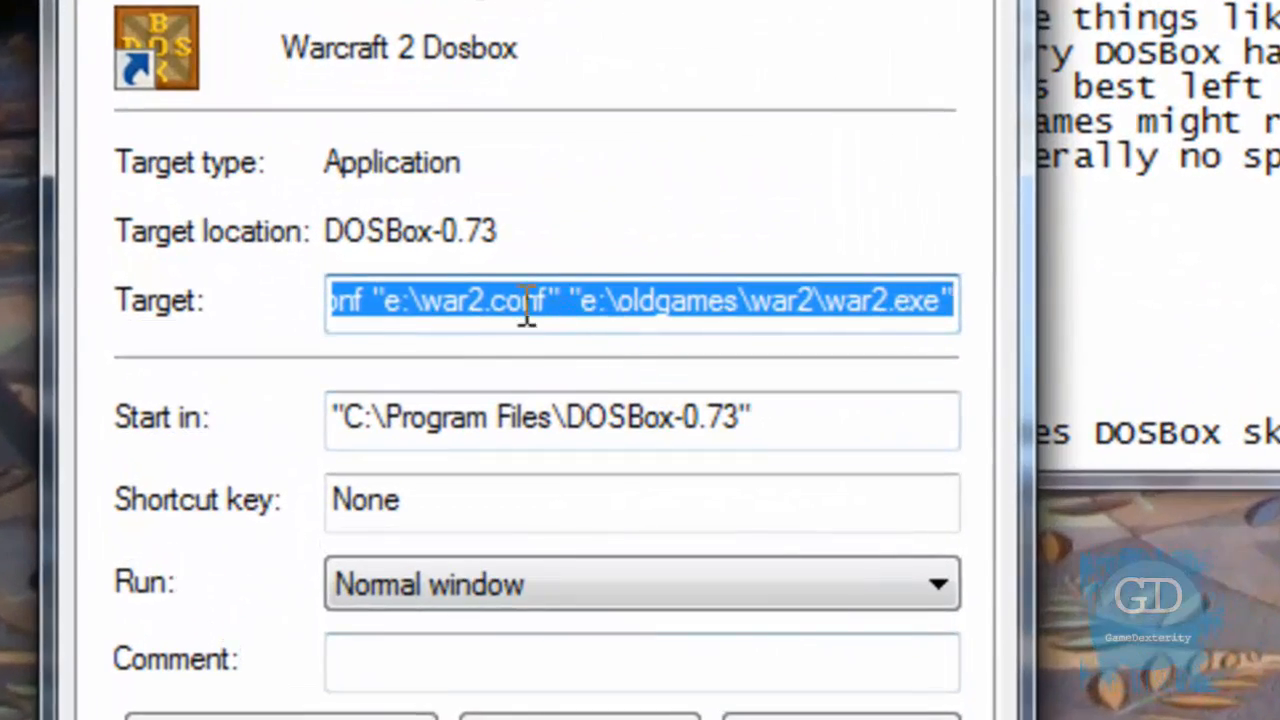
- Set the shortcut target to DOSBox with -conf e:\war2.conf and war2.exe, then close Notepad
left_click(476, 300)
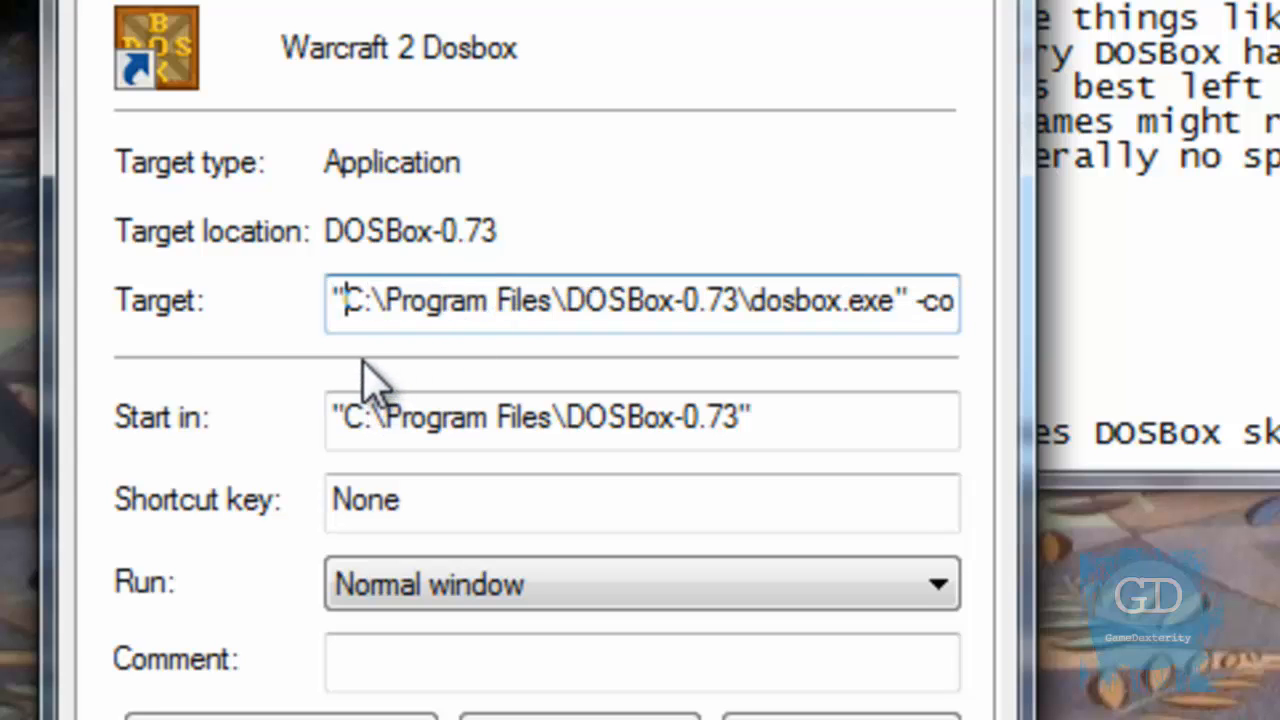
left_click(720, 300)
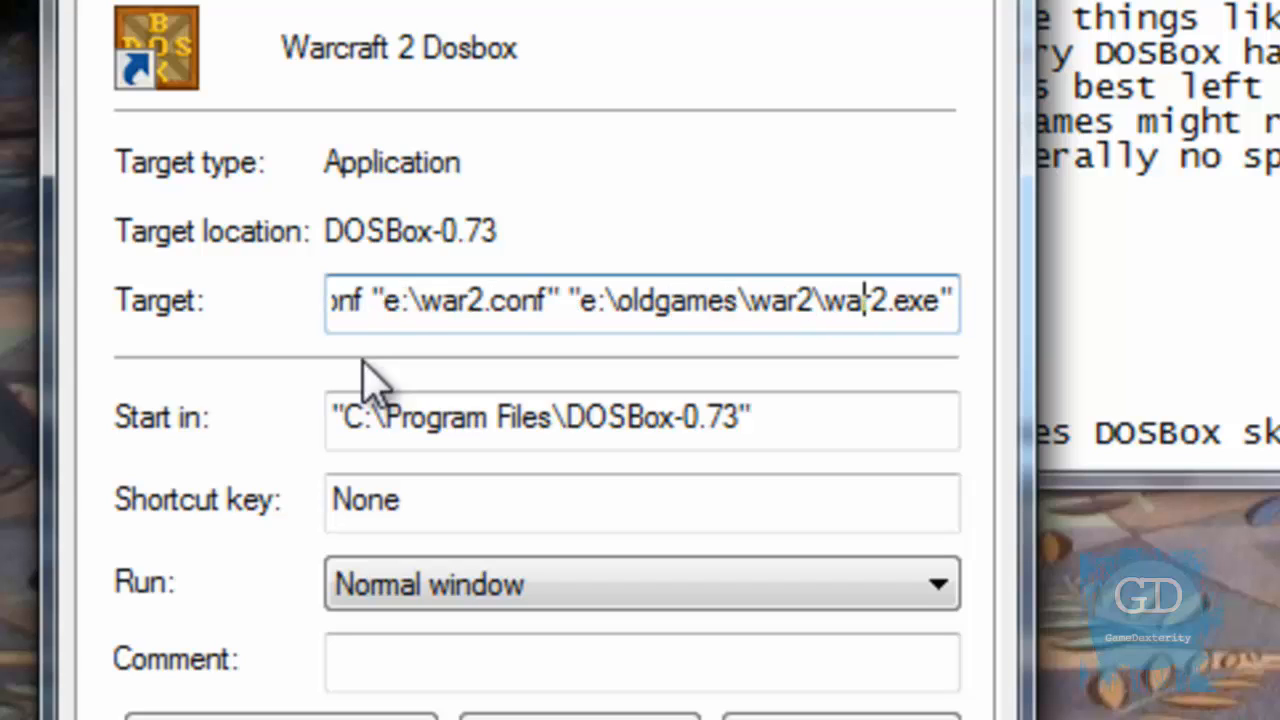
type("r")
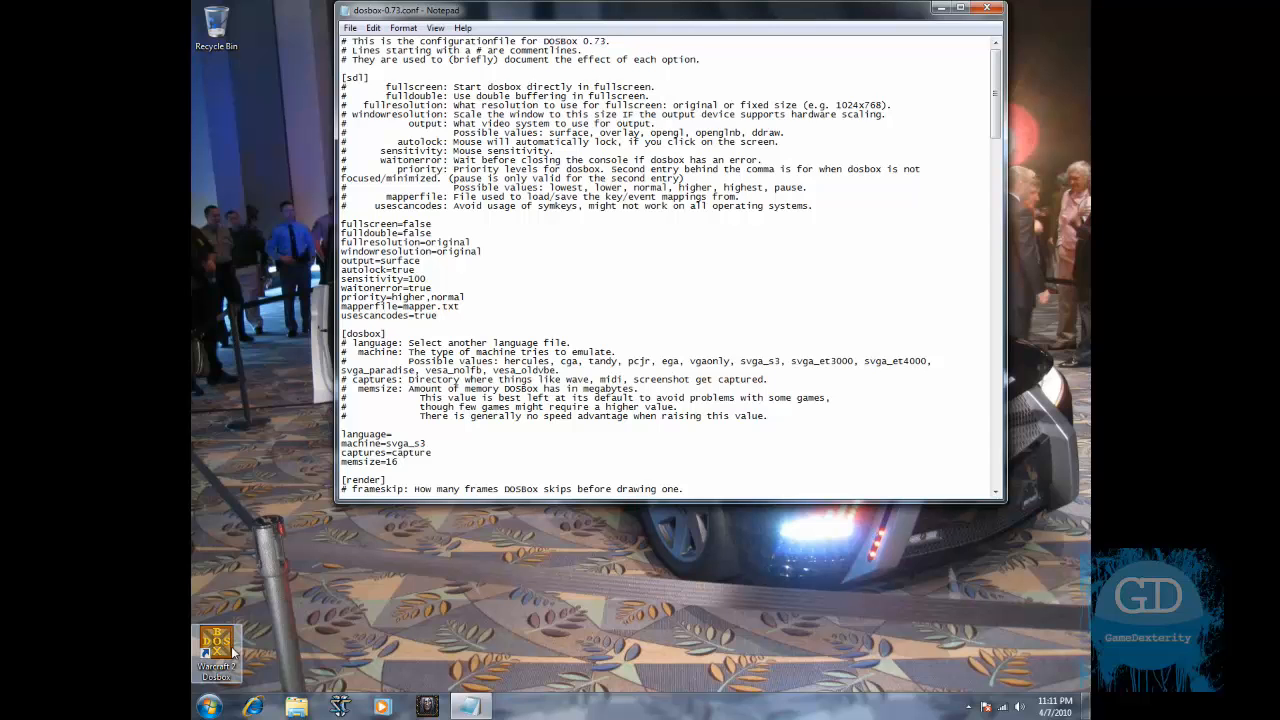
left_click(988, 8)
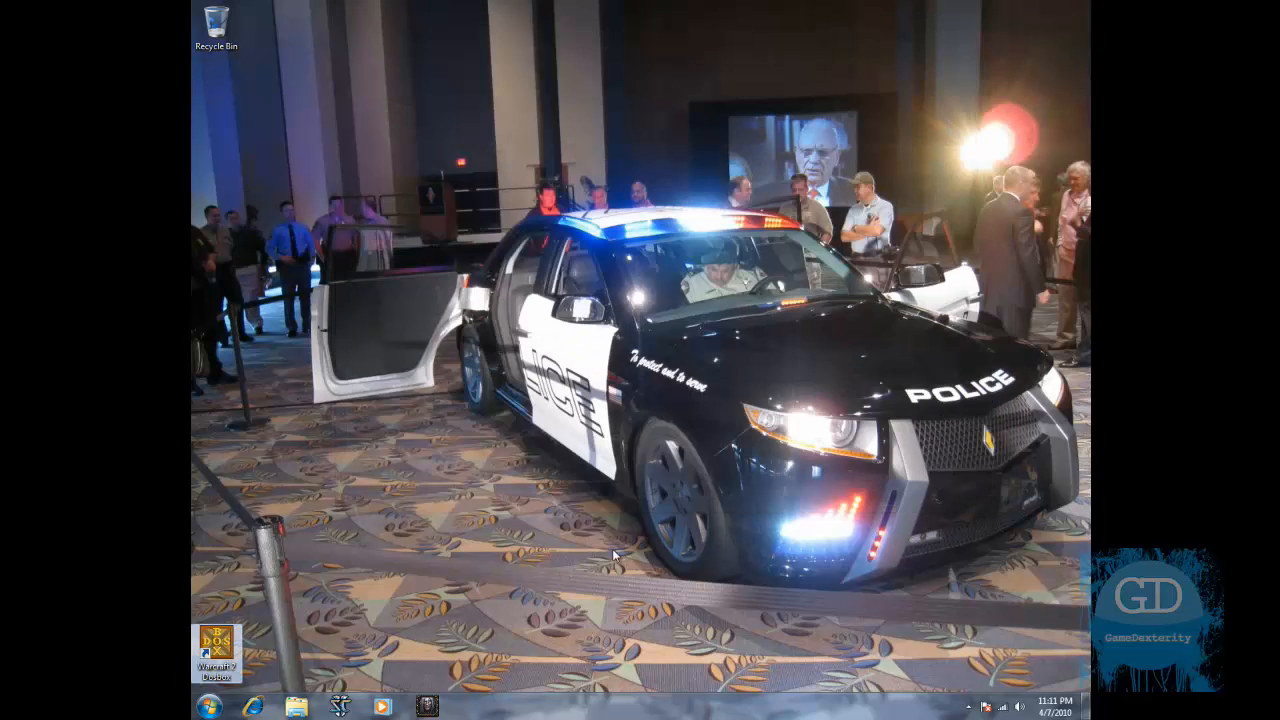